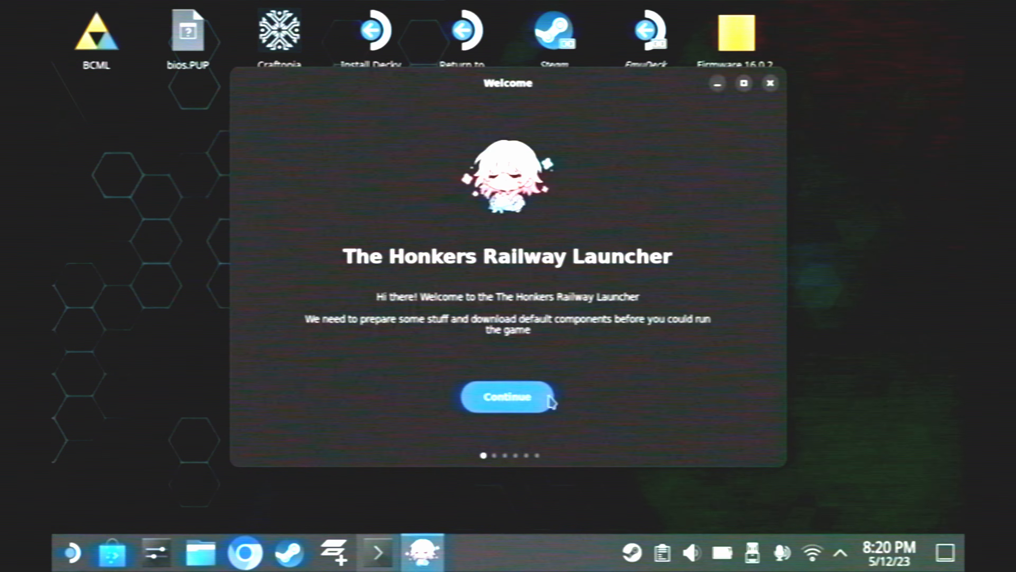
- Continue past the launcher's Welcome screen toward the GitHub repository page
click(508, 396)
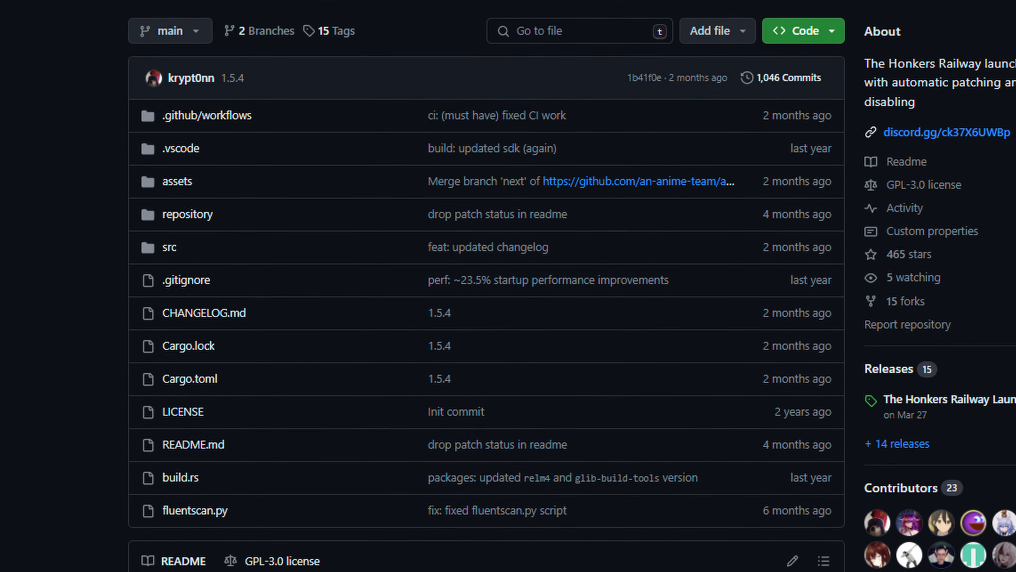
scroll(down, 3)
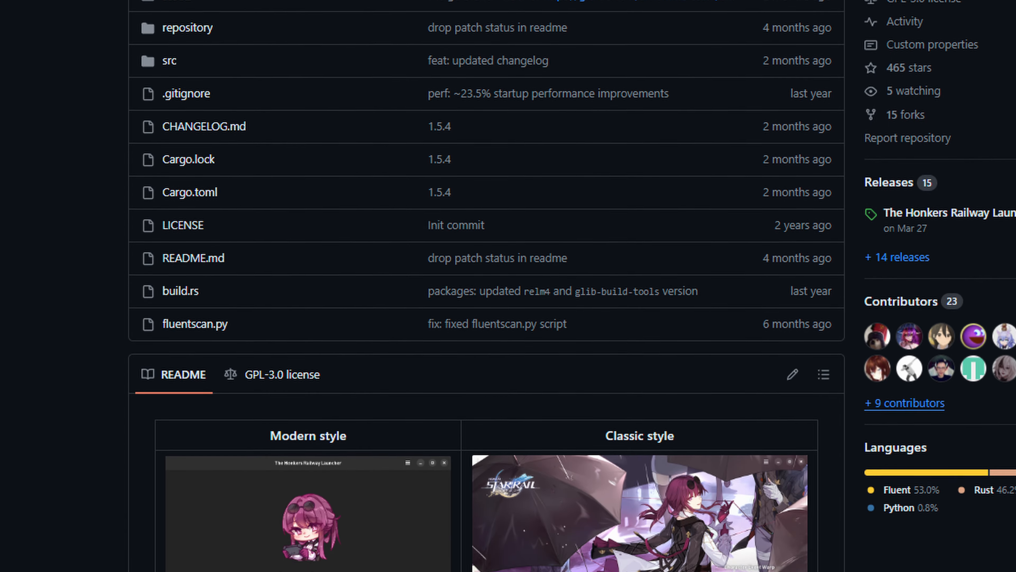
scroll(down, 3)
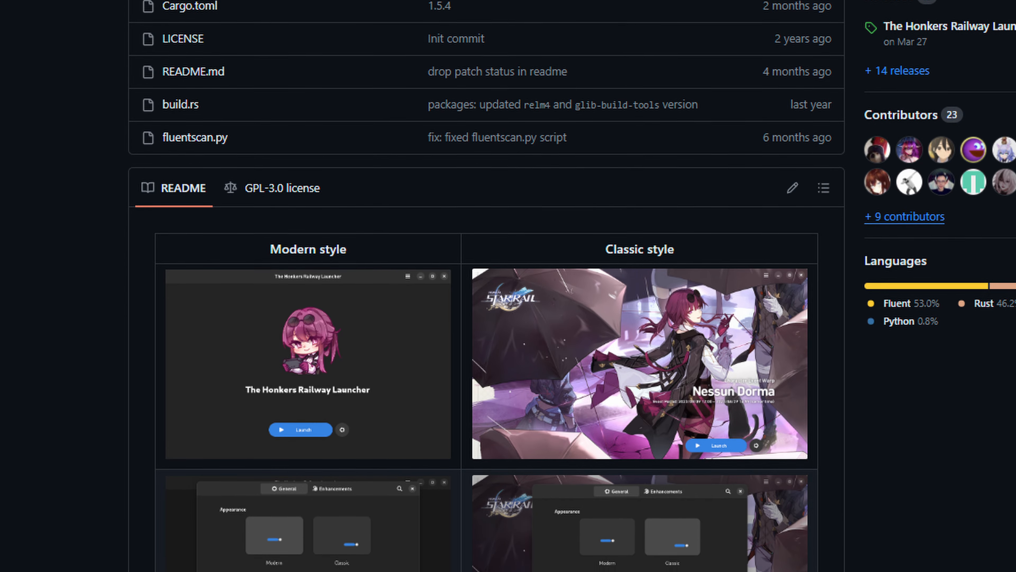
scroll(down, 3)
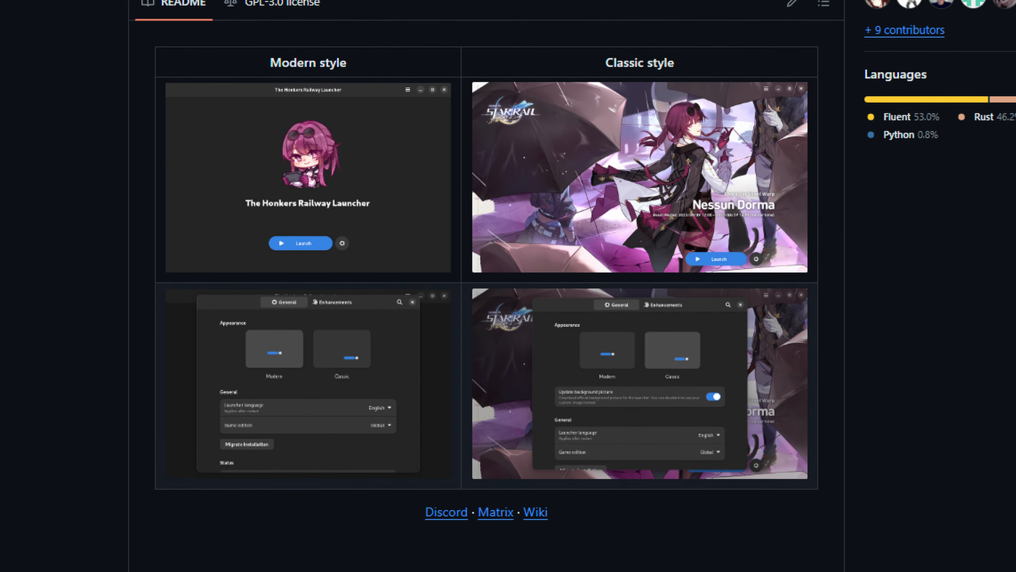
scroll(down, 3)
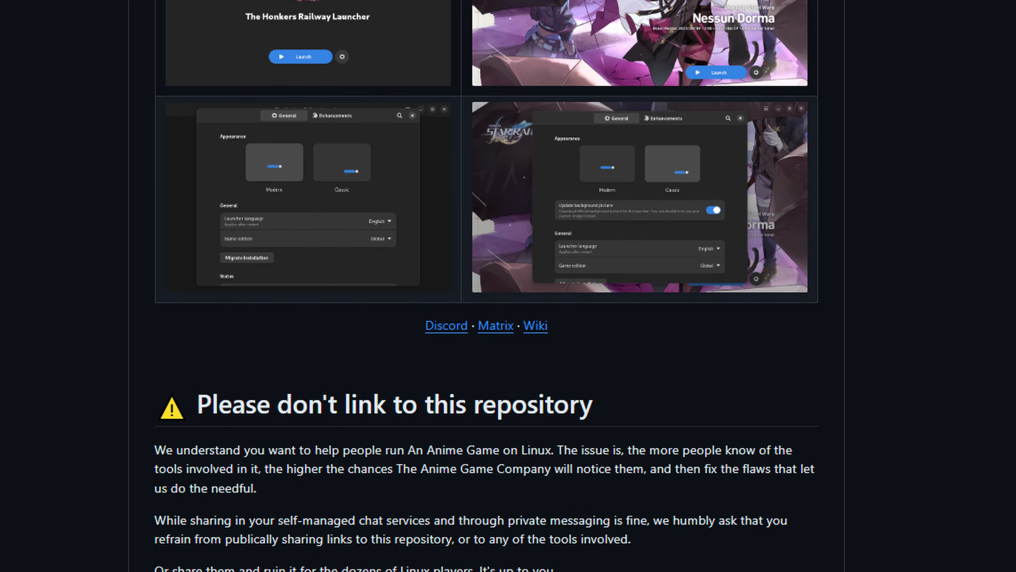
scroll(down, 3)
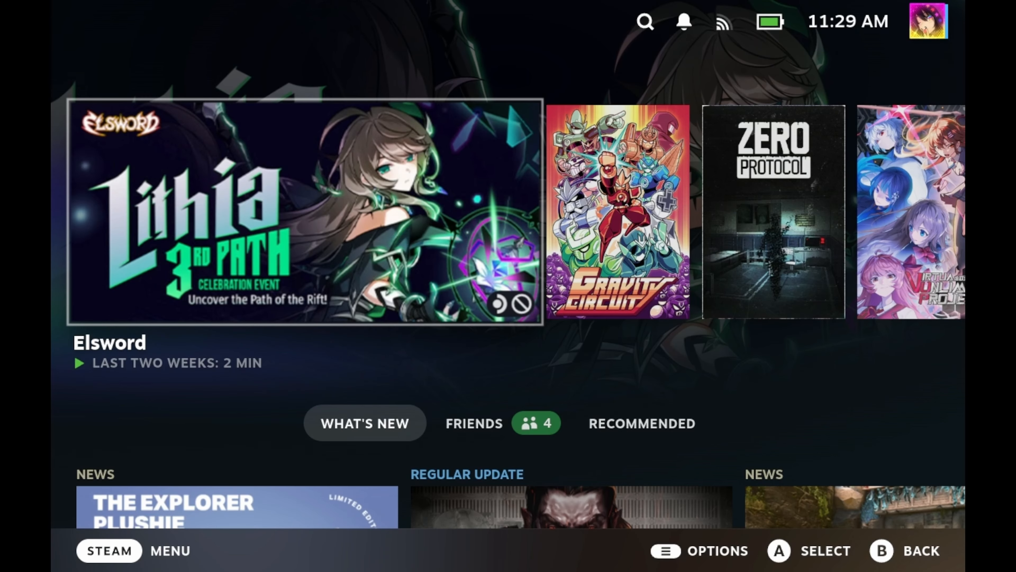
- Use the STEAM menu's Power options to switch the Deck to Desktop mode
click(109, 550)
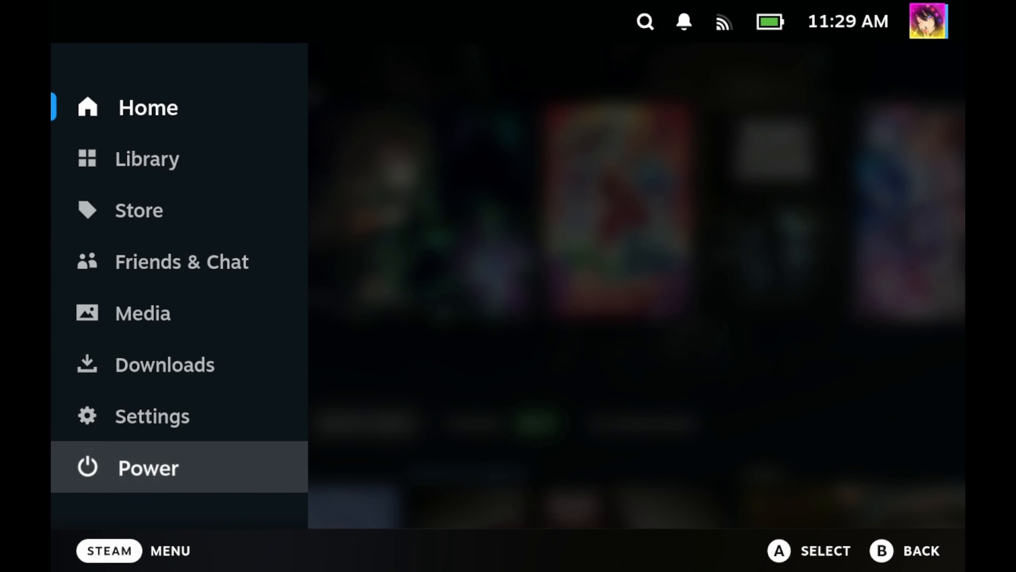
click(148, 467)
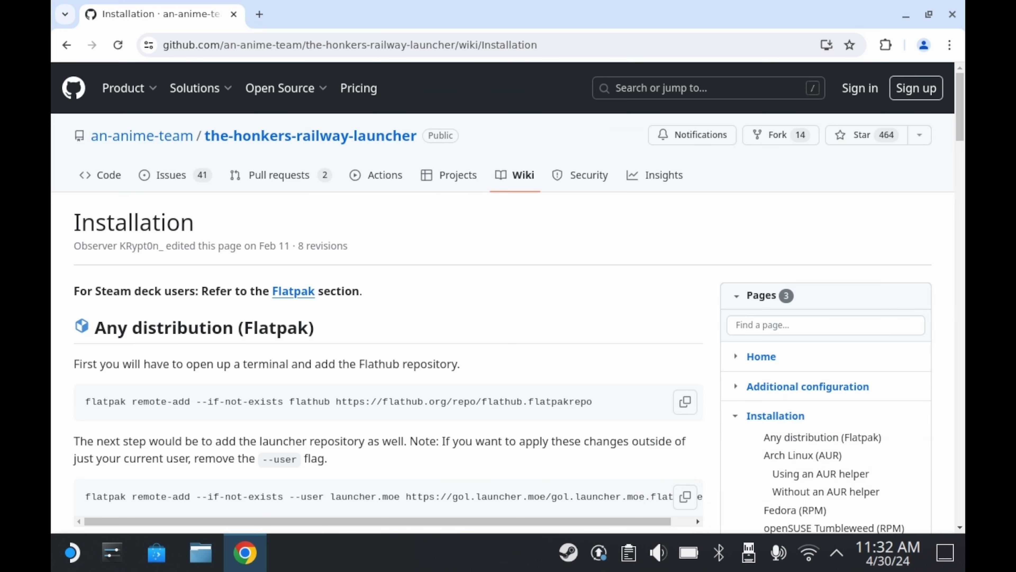
- Read the Installation wiki and launch Konsole from the application menu search
scroll(down, 3)
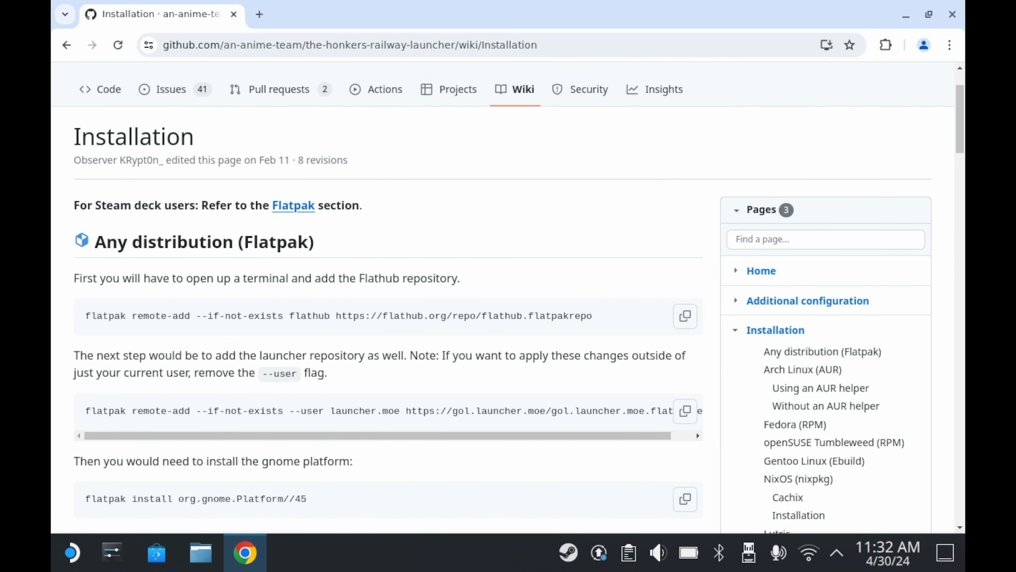
scroll(down, 3)
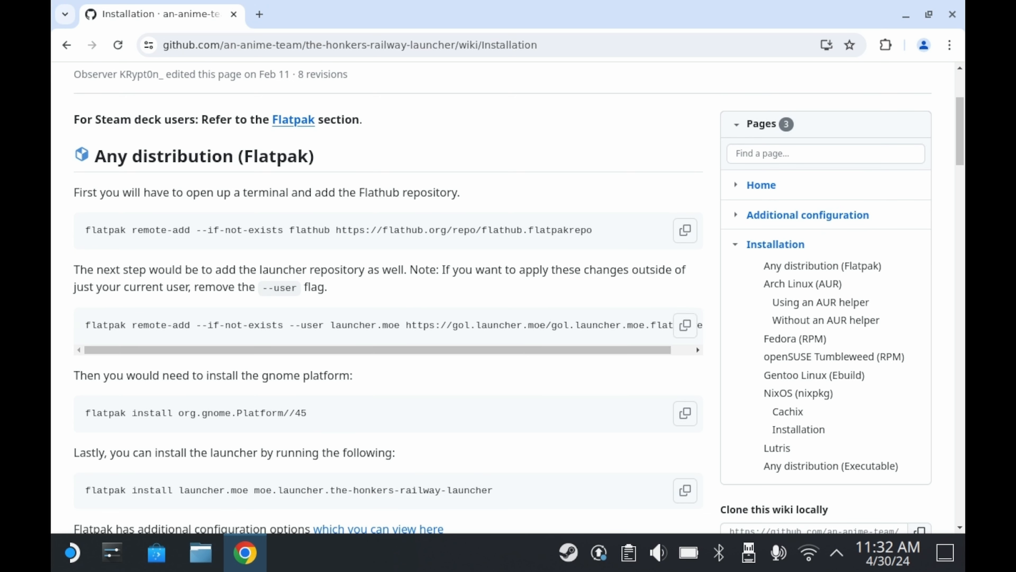
click(685, 230)
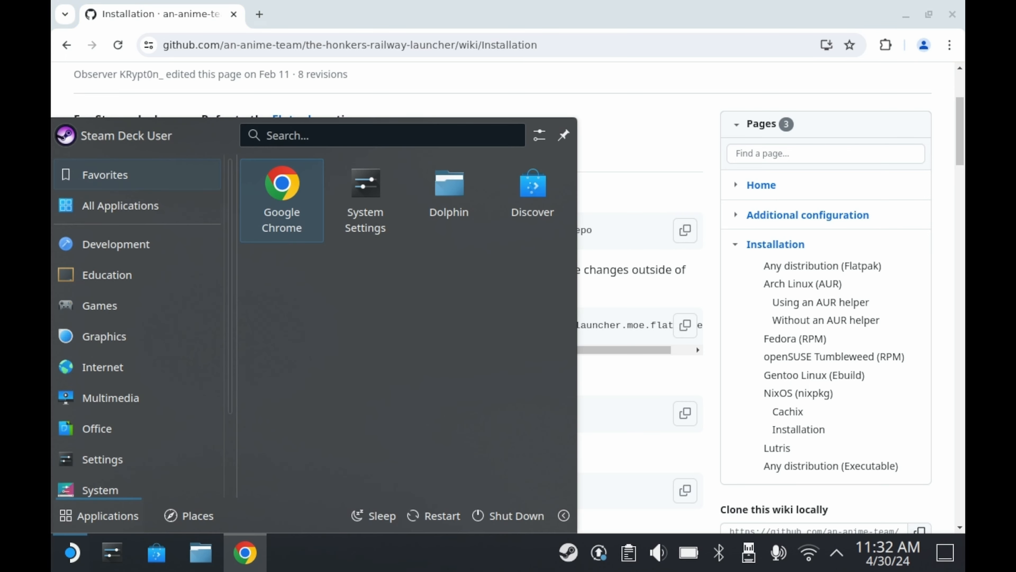
text(kons)
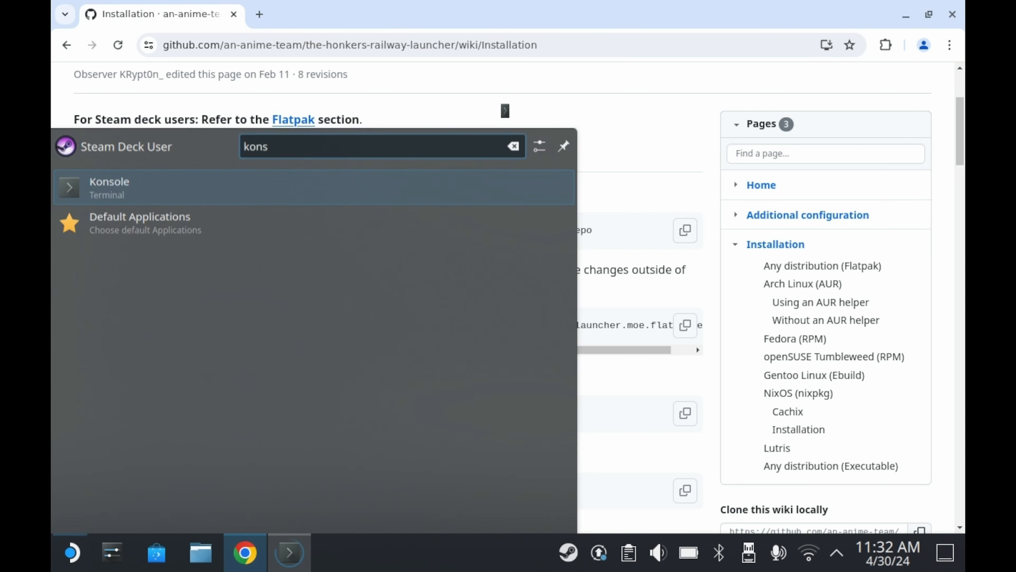
click(109, 187)
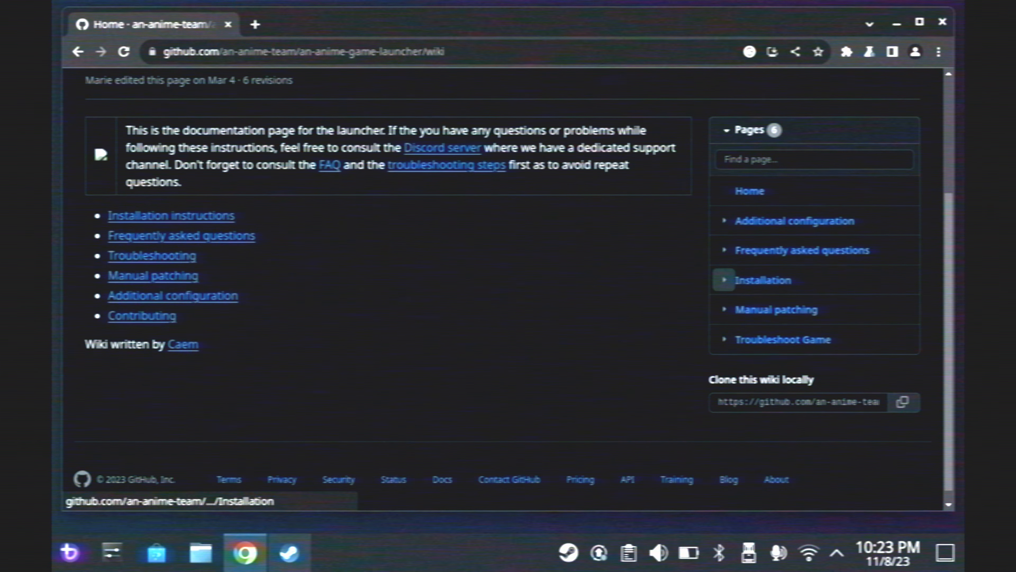
- Review the wiki's Flatpak installation instructions before heading to Discover's settings
click(764, 280)
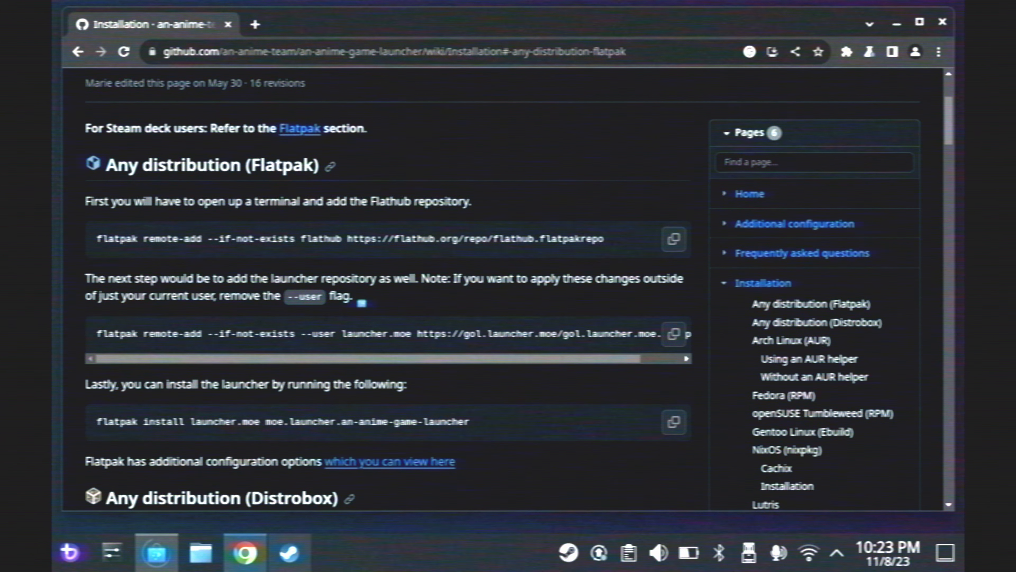
scroll(down, 3)
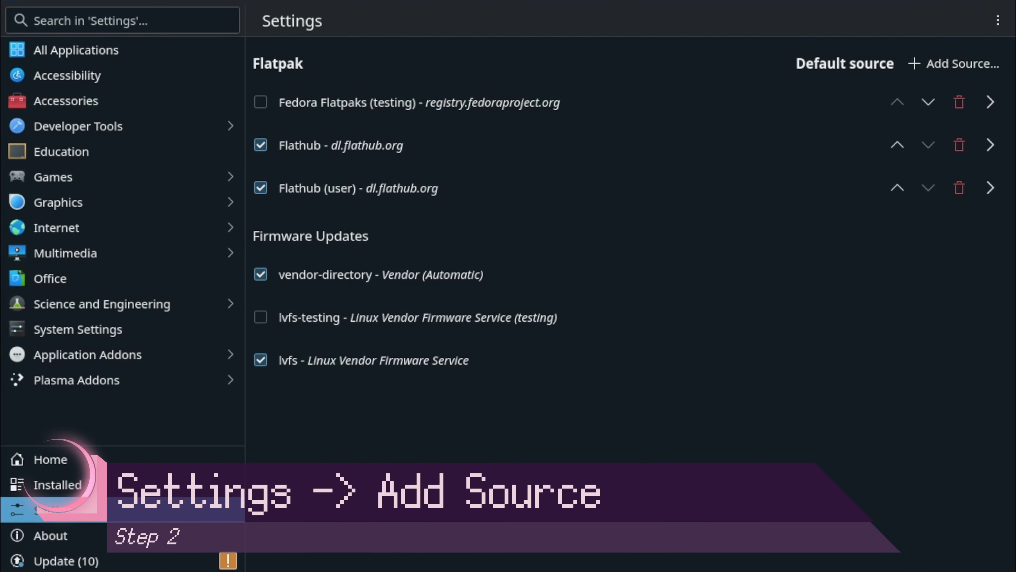
click(959, 64)
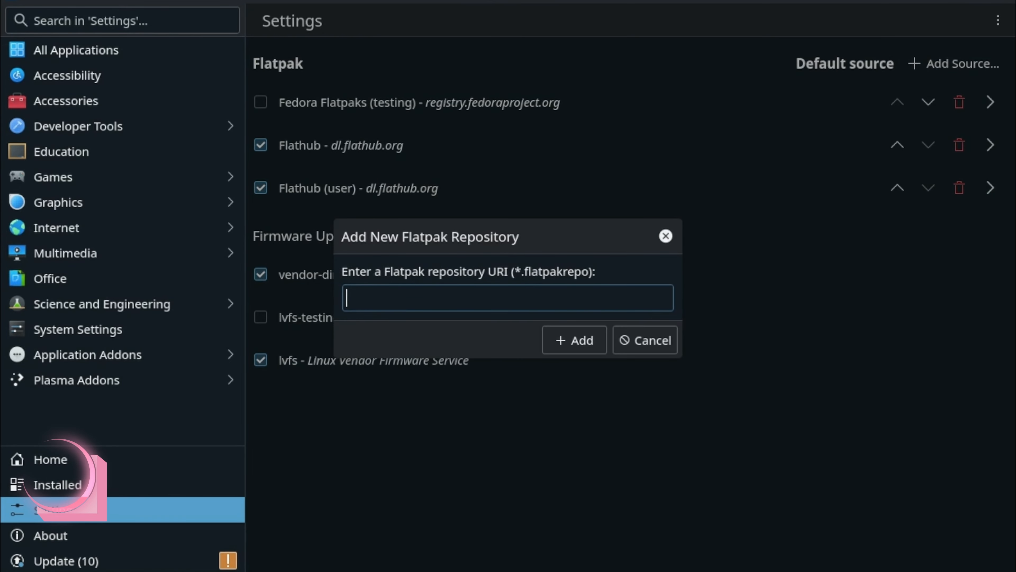
text(https://gol.launcher.moe/gol.launcher.moe.flatpakrepo)
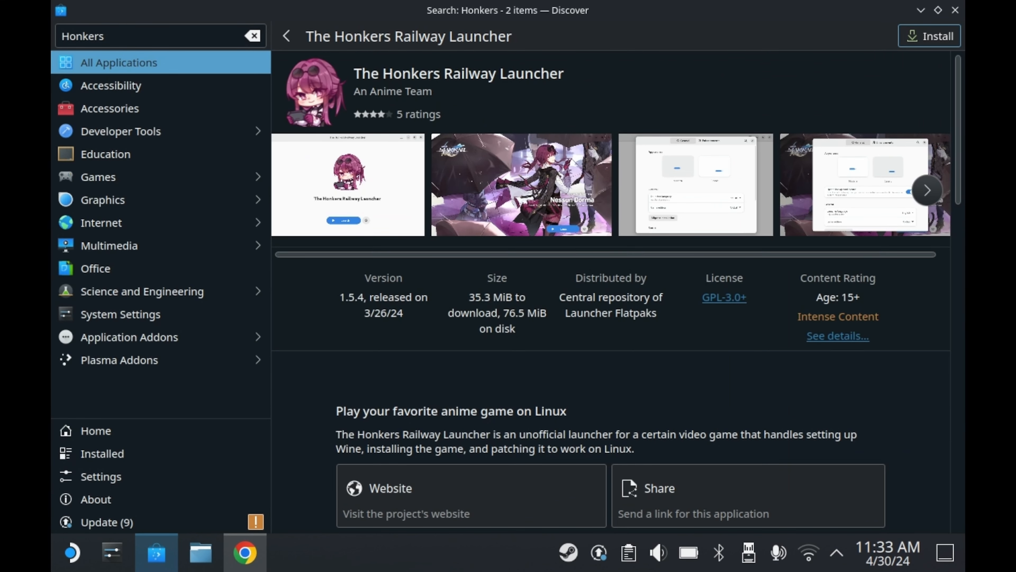
click(929, 36)
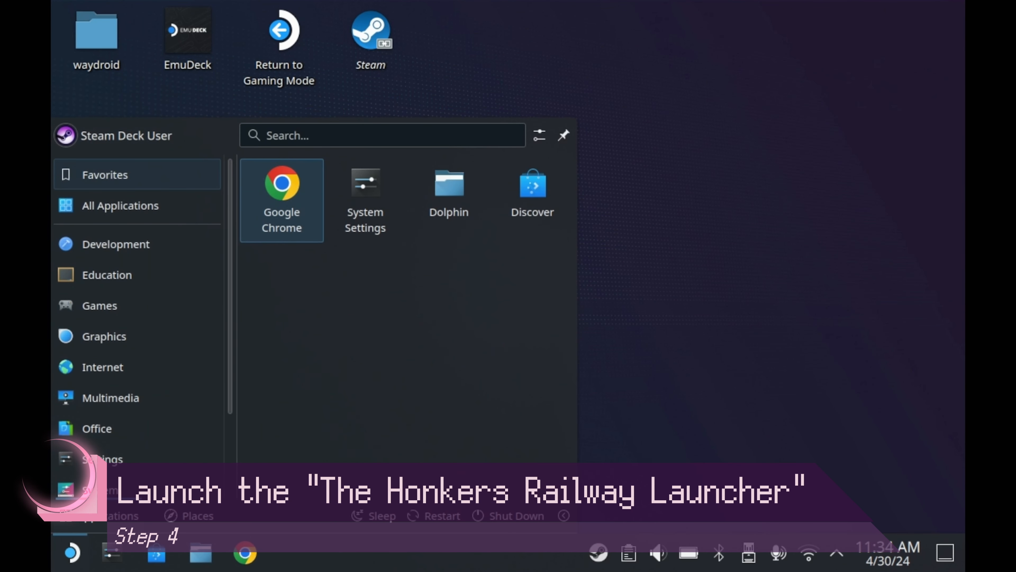
- Launch the Honkers Railway Launcher from the app menu and continue past Welcome
text(honk)
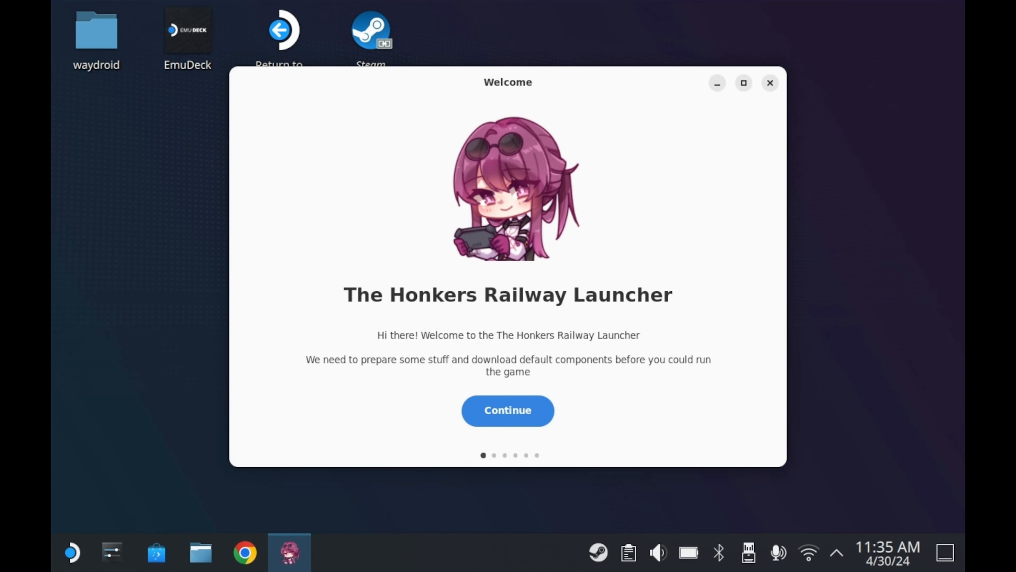
click(507, 409)
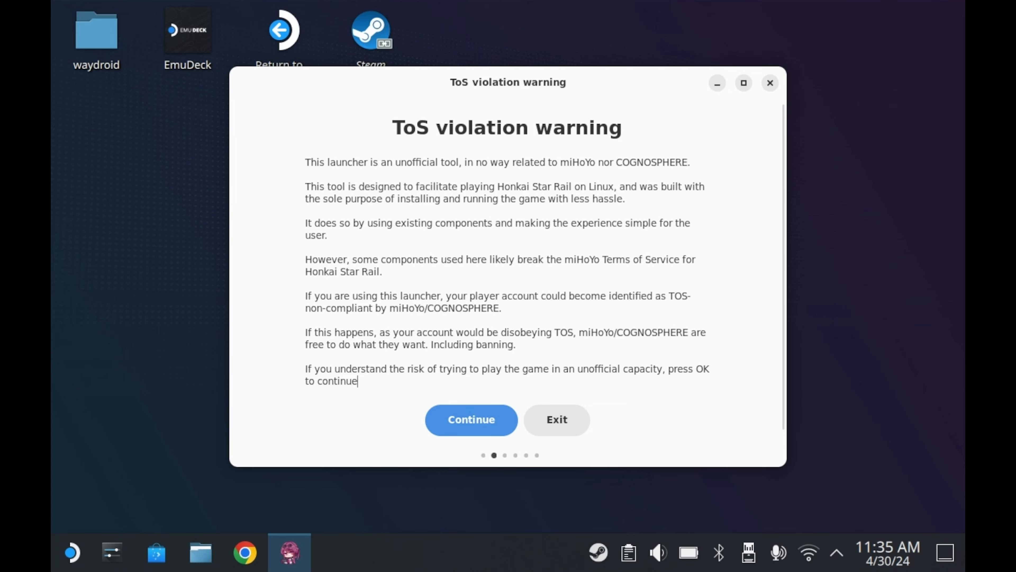
- Accept the ToS violation warning and agree to the launcher's usage conditions
click(470, 419)
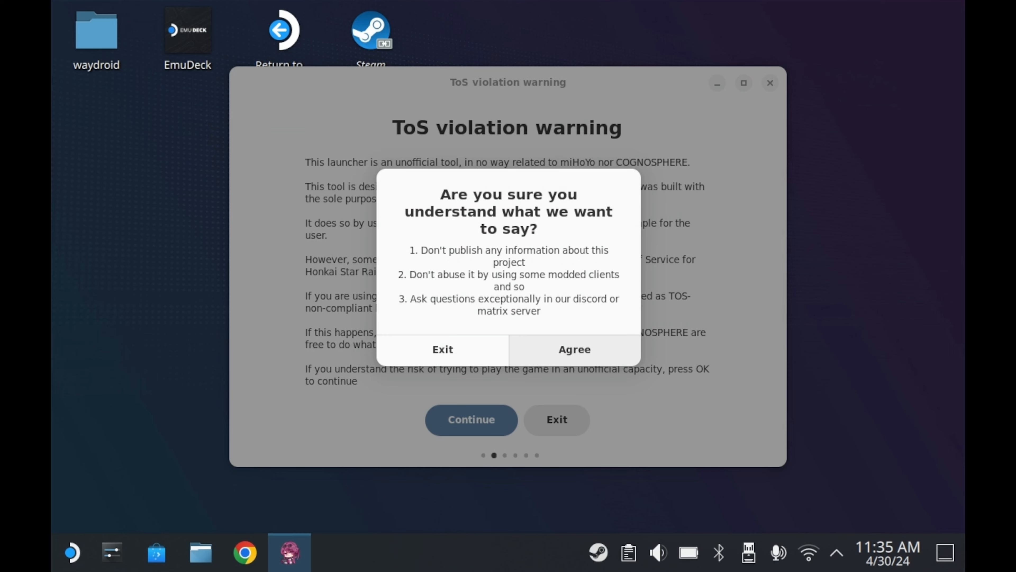
click(471, 419)
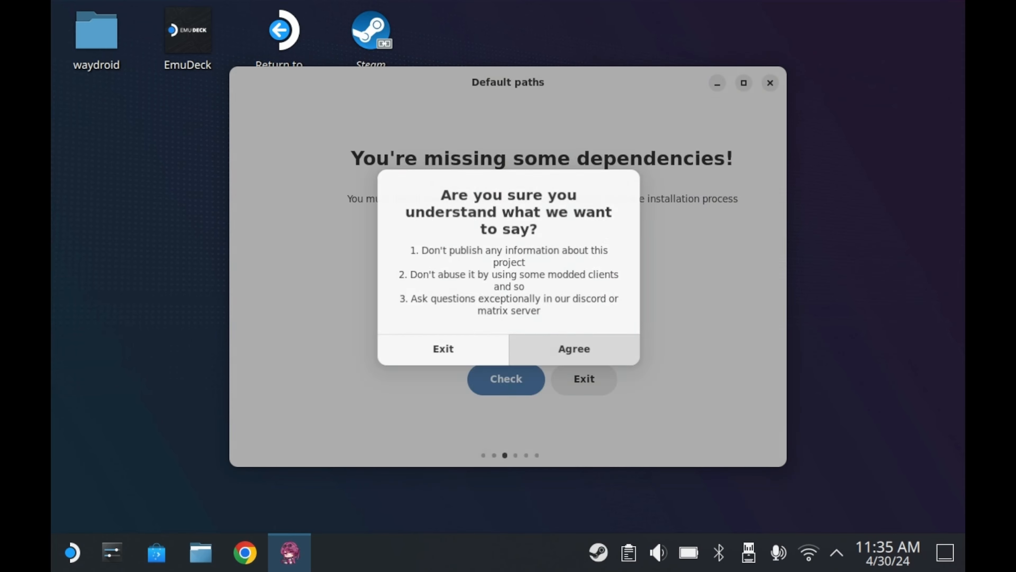
click(572, 348)
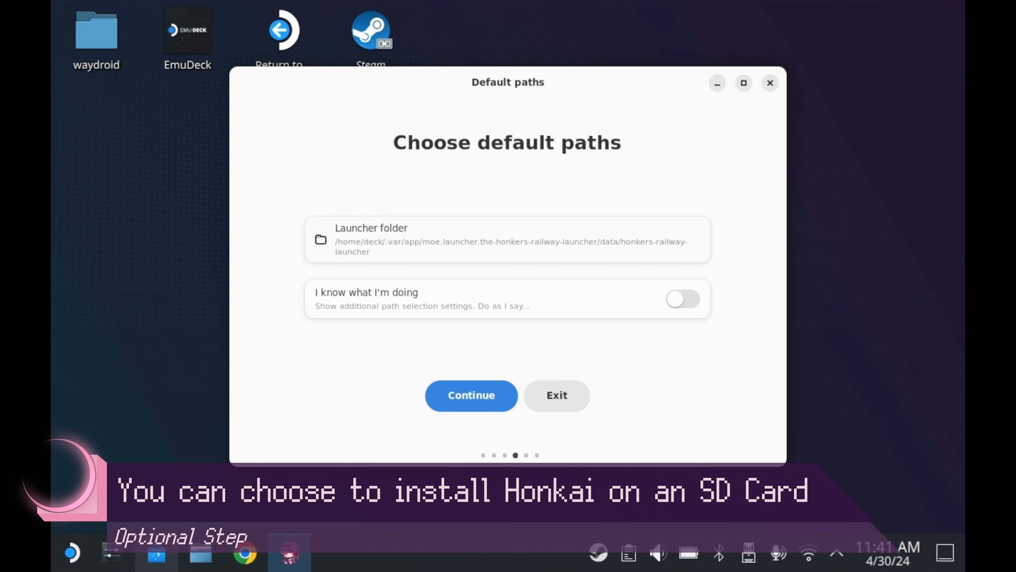
- Enable 'I know what I'm doing' and reach the global game installation folder setting
click(682, 299)
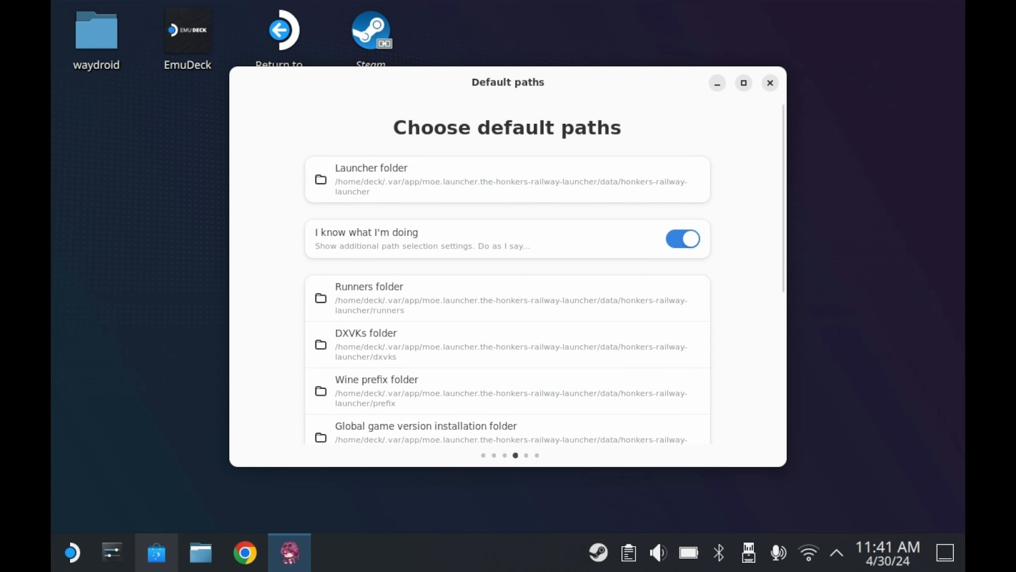
scroll(down, 3)
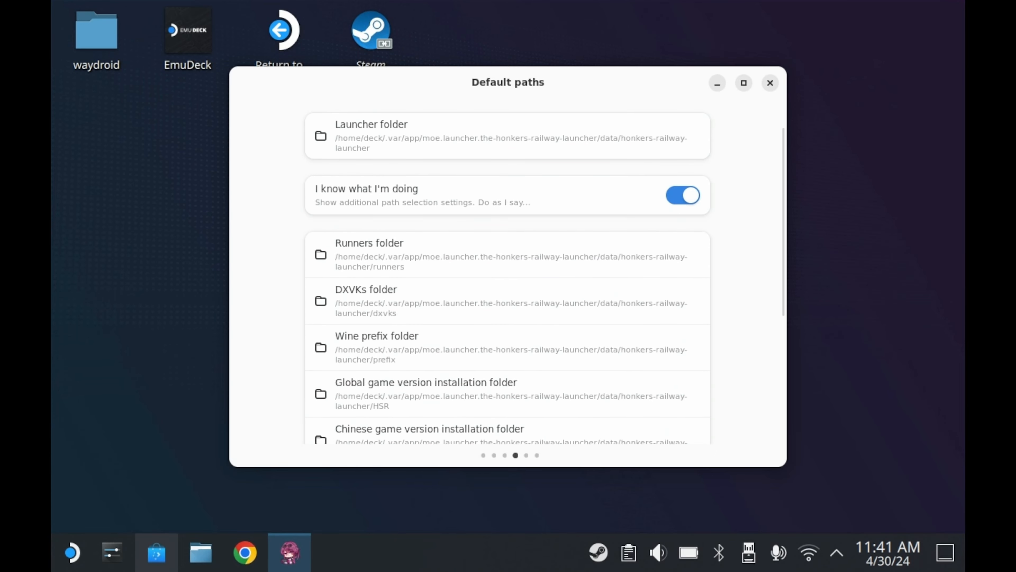
scroll(down, 3)
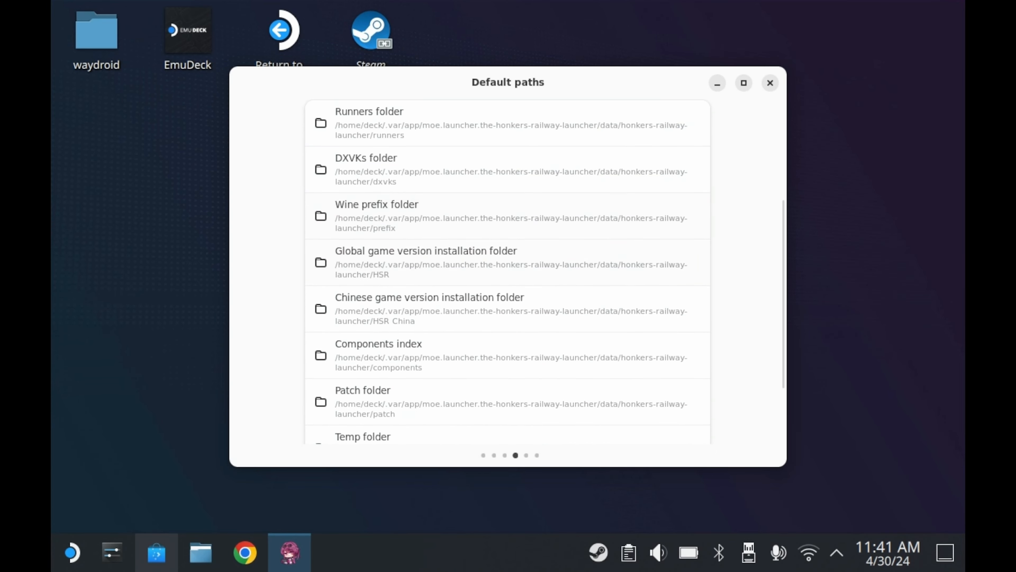
scroll(down, 3)
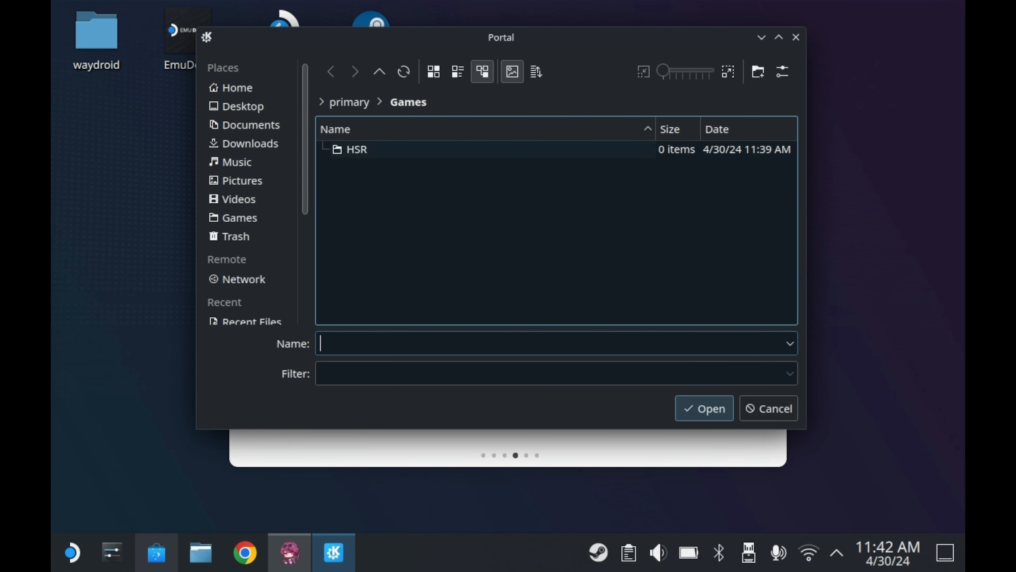
scroll(down, 3)
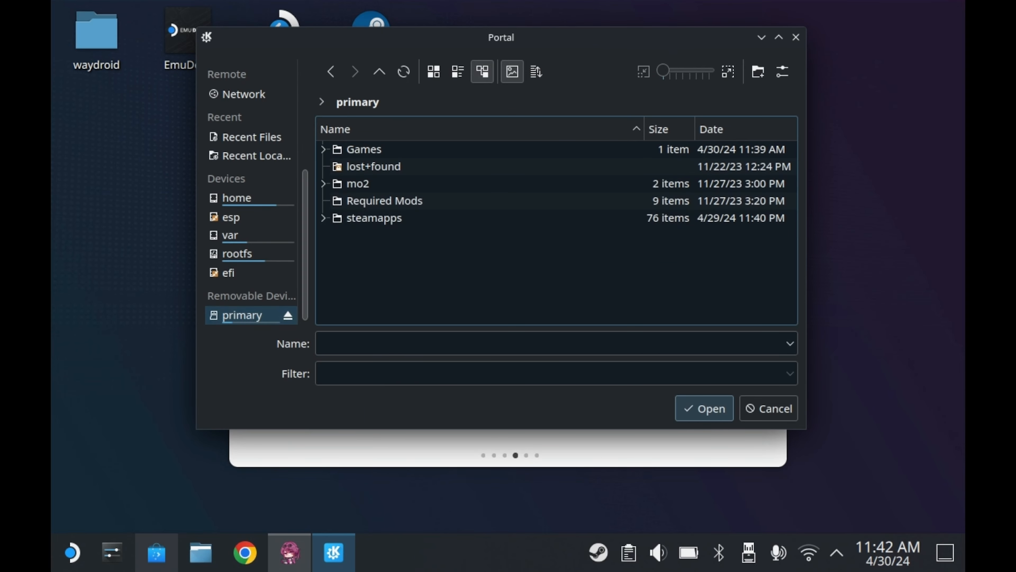
- Choose Games/HSR on the removable drive as the install folder and continue to downloads
double_click(363, 150)
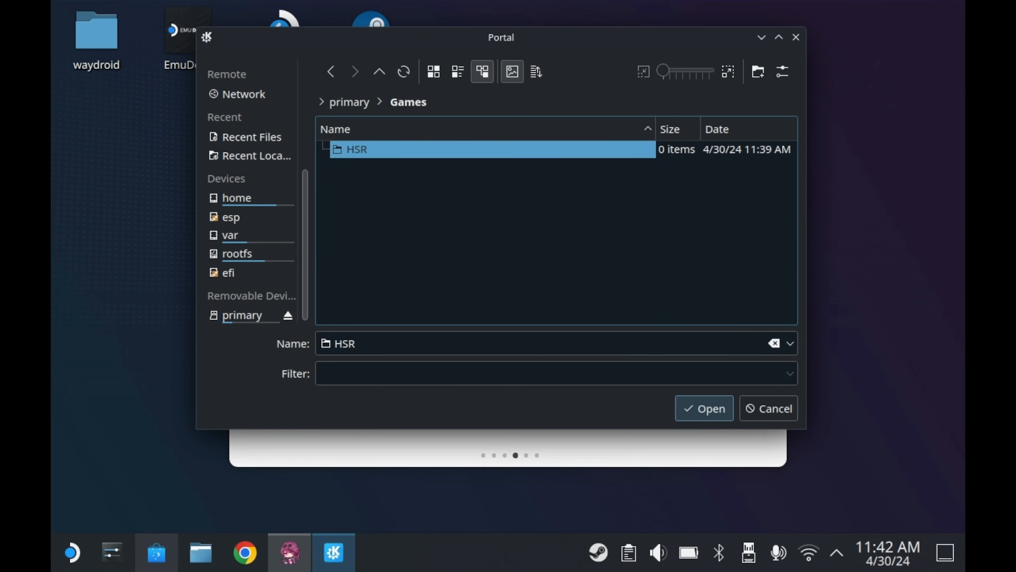
click(703, 408)
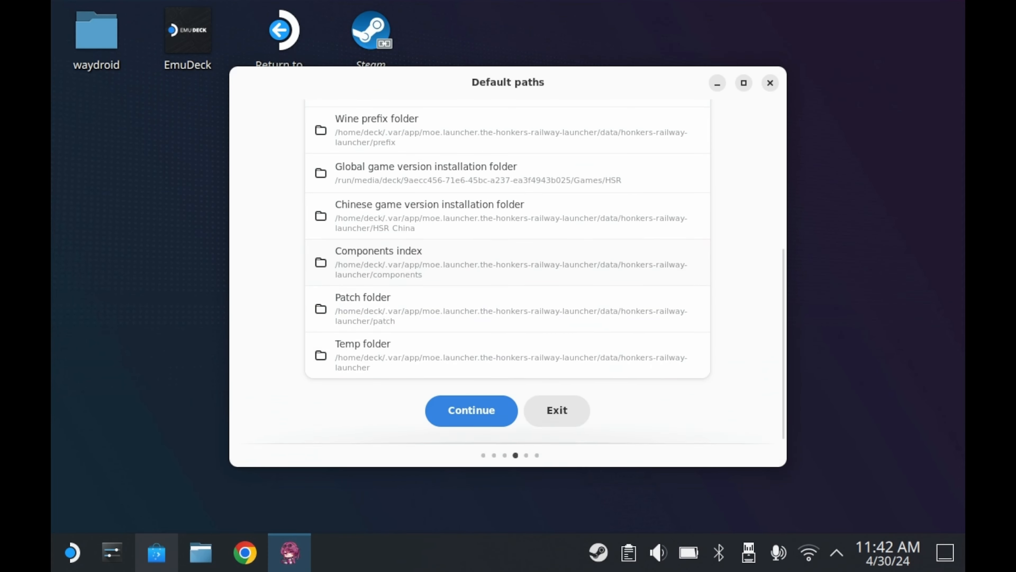
click(471, 410)
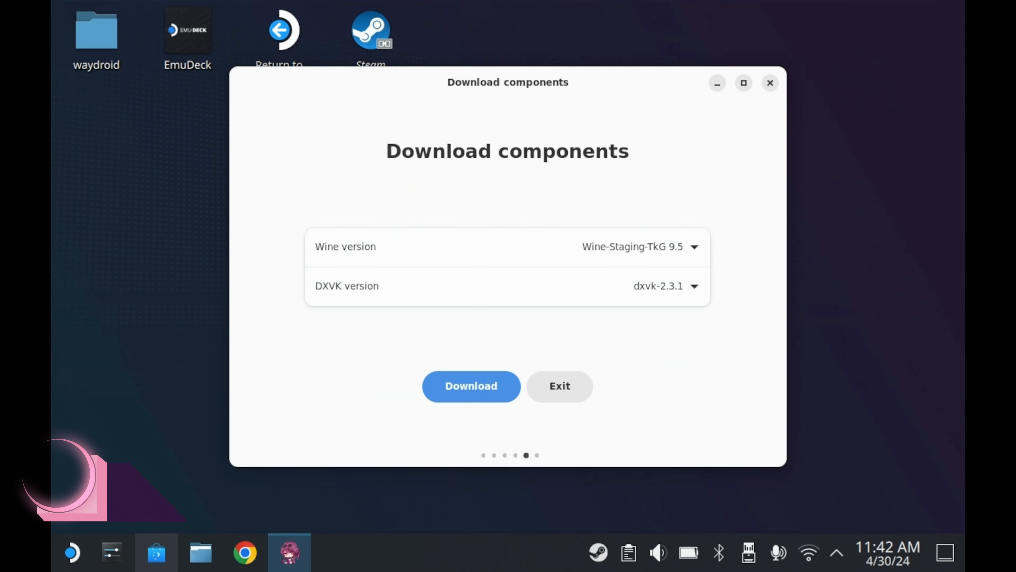
- Download the Wine and DXVK components and install the Wine Mono package
click(471, 386)
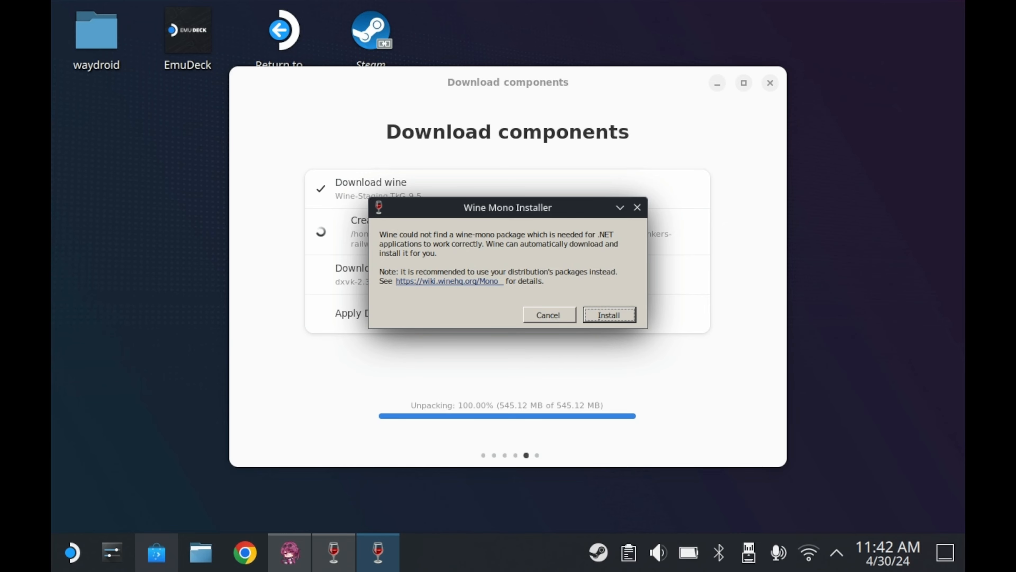
click(608, 314)
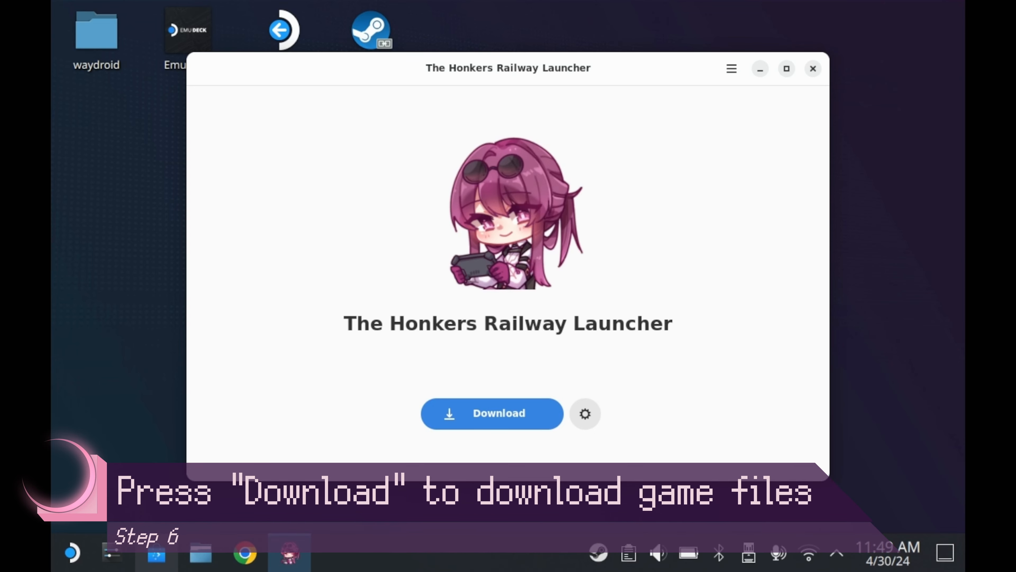
- Download the Honkai: Star Rail game files, then bring up the launcher's General settings
click(491, 413)
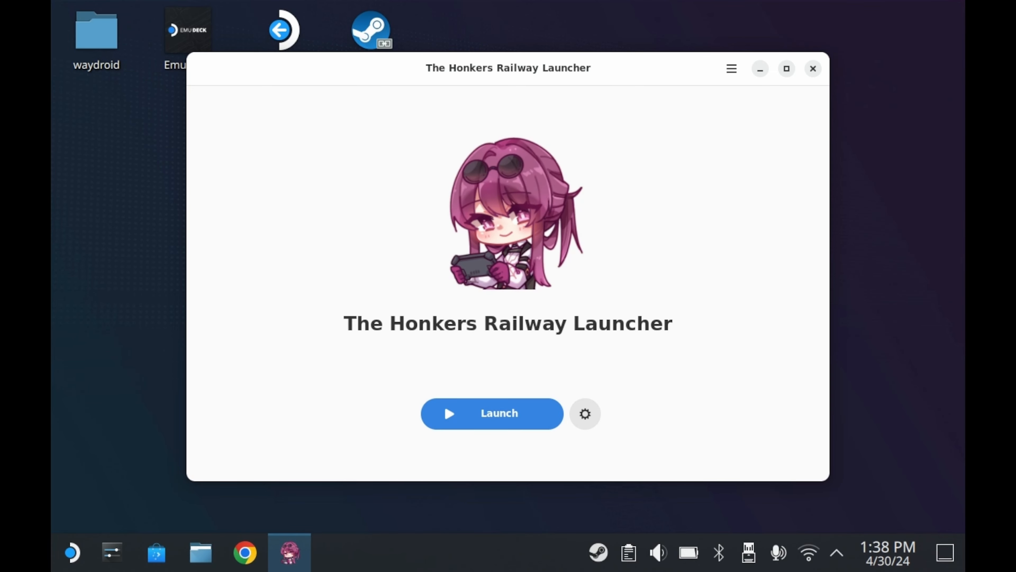
click(584, 413)
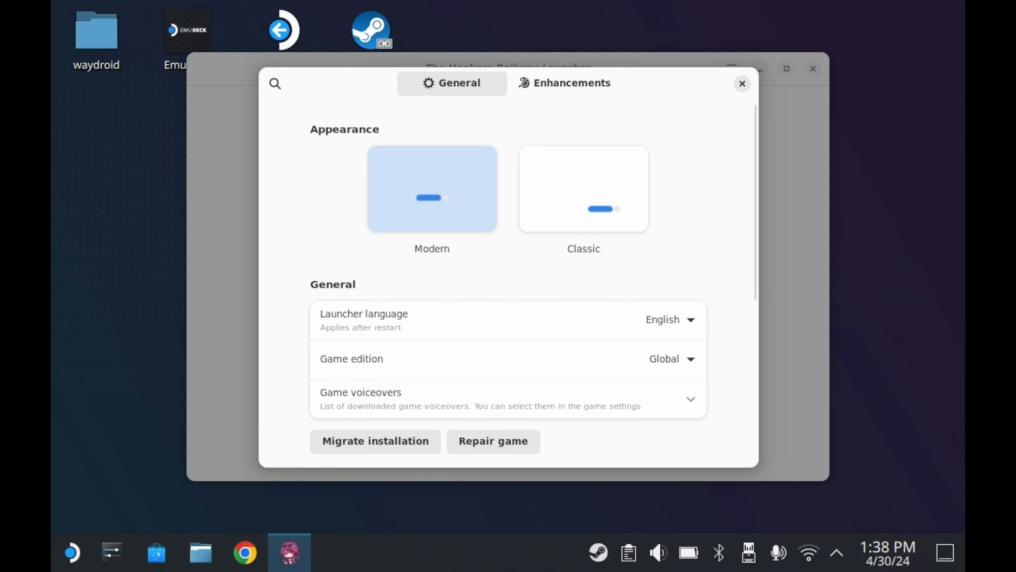
- Review the Enhancements settings covering Wine, FSR and Gamemode options
click(570, 82)
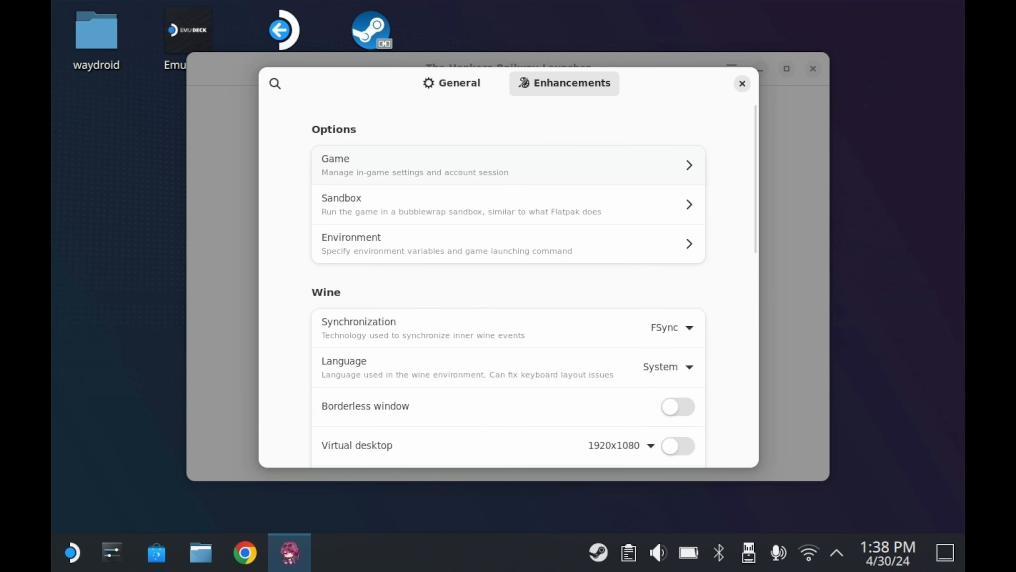
scroll(down, 3)
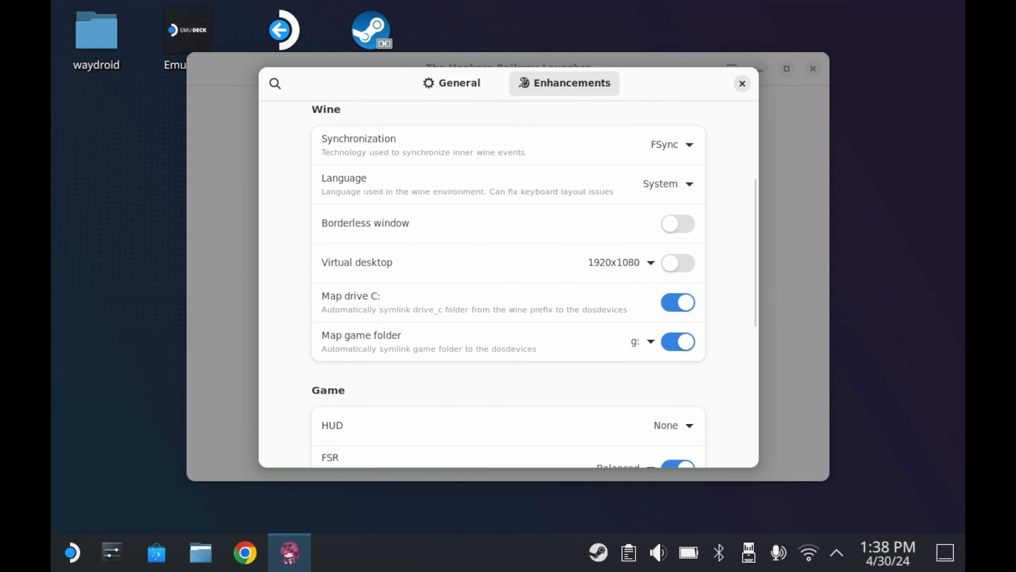
scroll(down, 3)
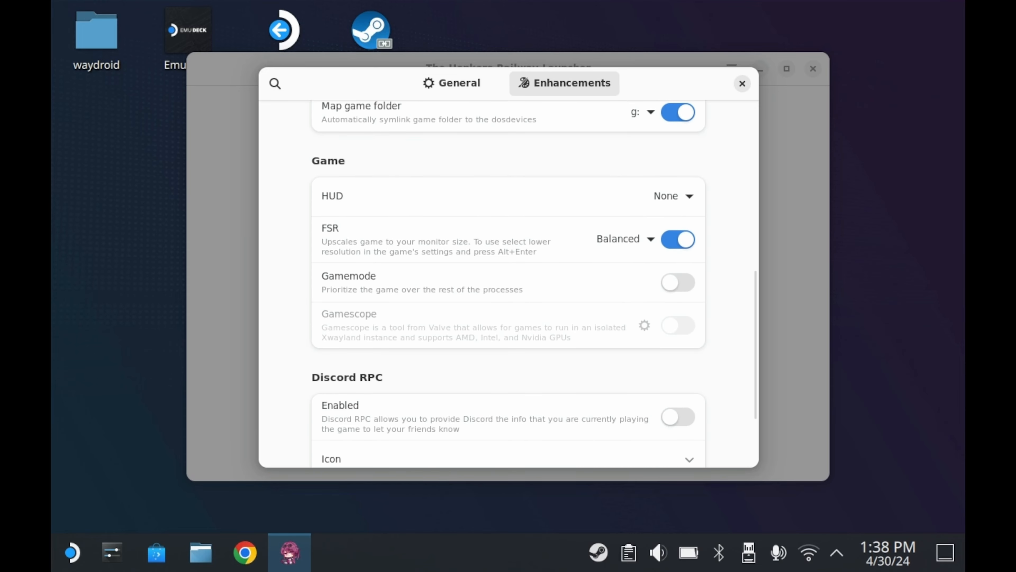
scroll(down, 3)
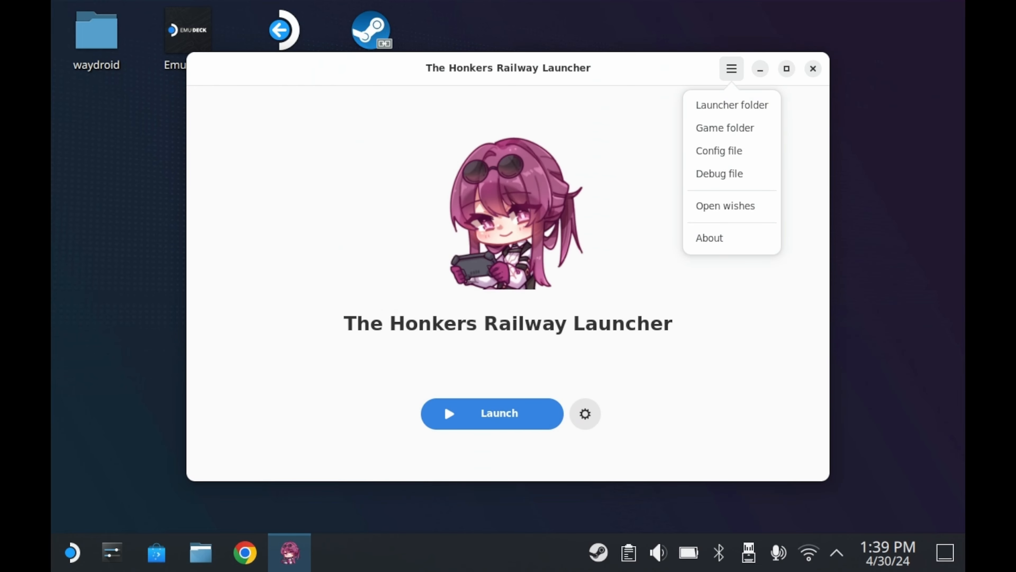
- Dismiss the launcher menu and launch Honkai: Star Rail to its HoYoverse login
click(731, 68)
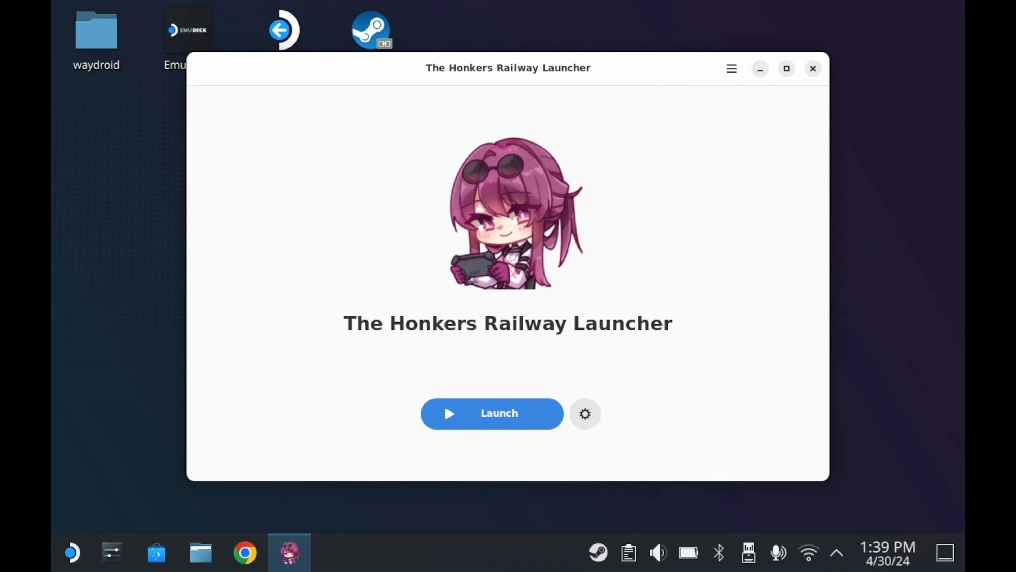
click(813, 69)
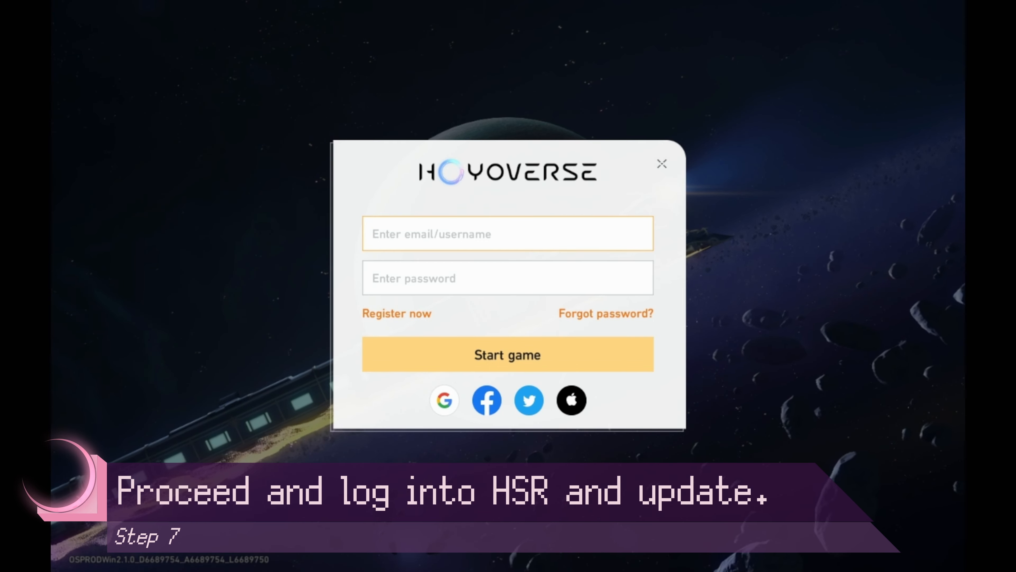
- Submit the login, pass the new-device verification, then exit the game and confirm quitting
click(508, 355)
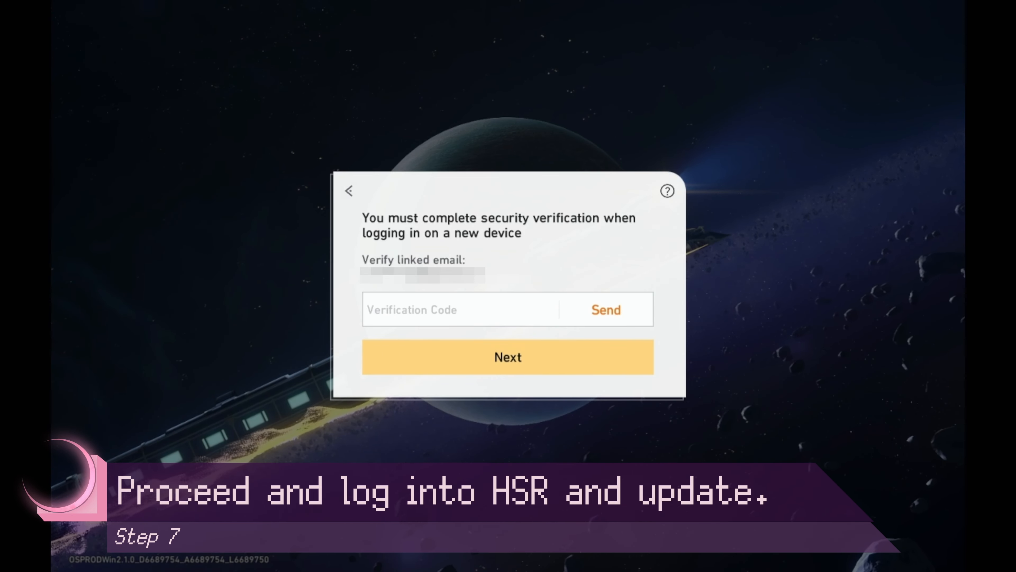
click(507, 356)
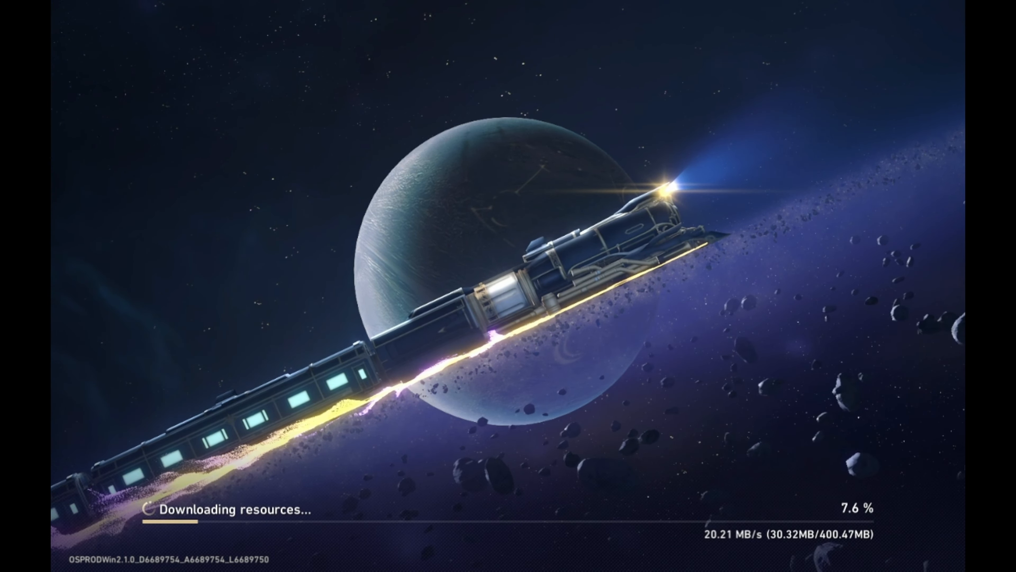
click(921, 175)
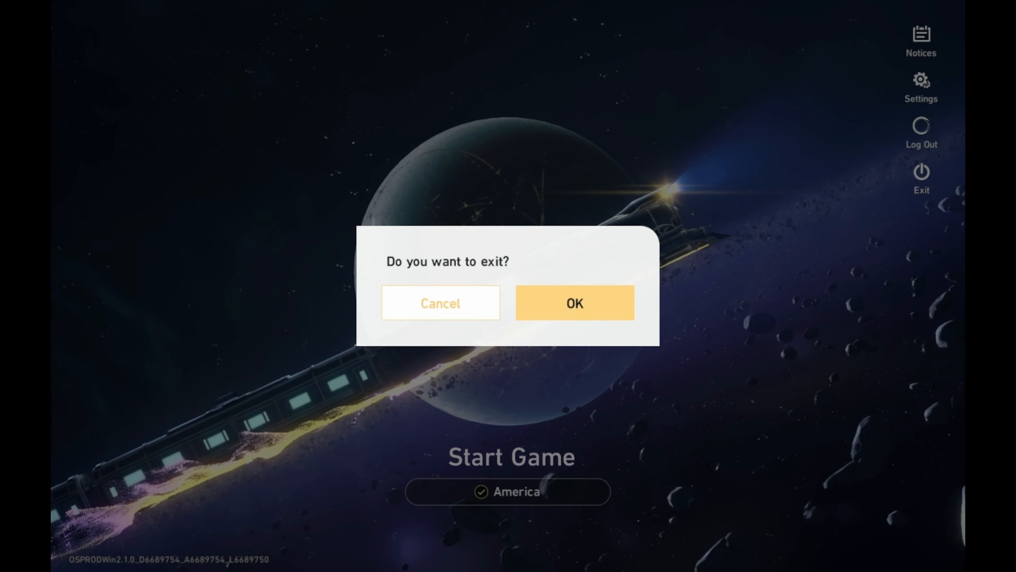
click(575, 302)
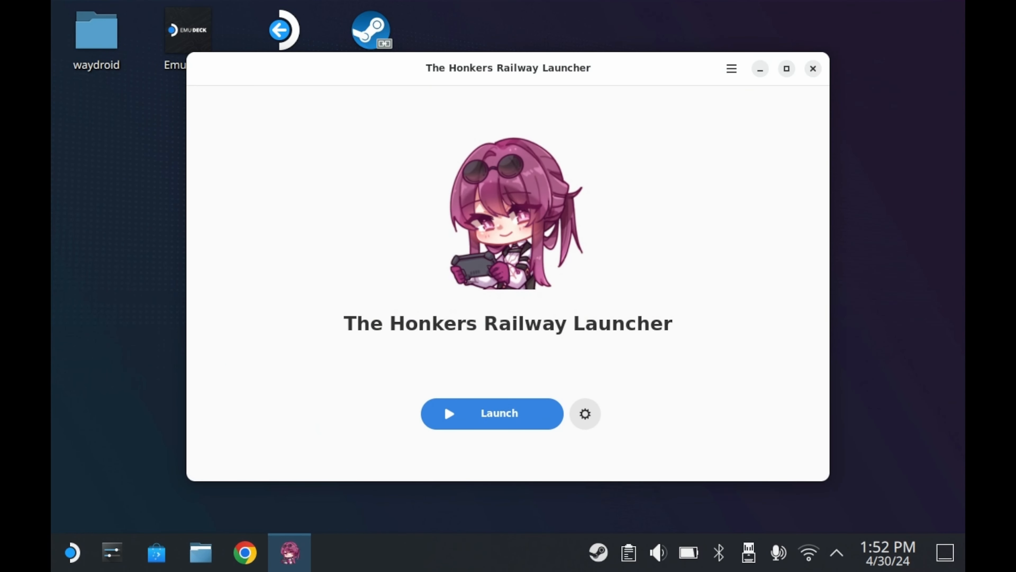
- Close the launcher window so the Steam Library can be opened
click(812, 69)
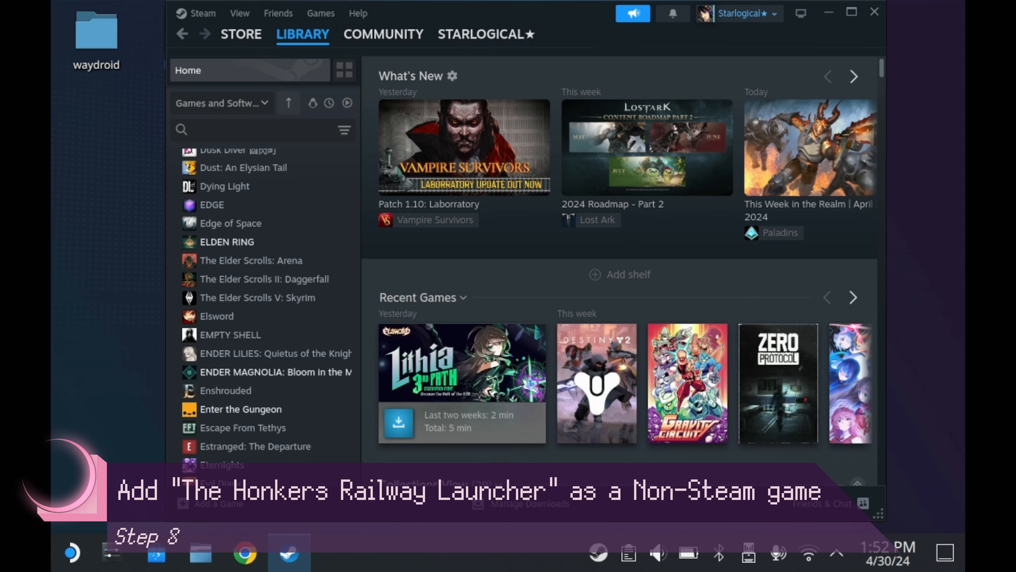
- Add The Honkers Railway Launcher as a non-Steam game and search the library for 'honker'
click(216, 503)
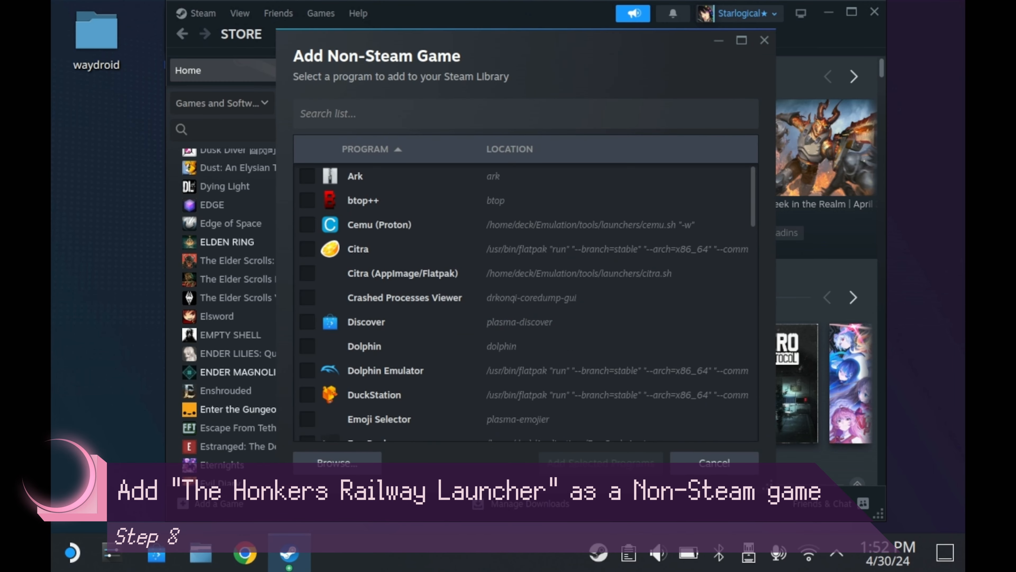
scroll(down, 3)
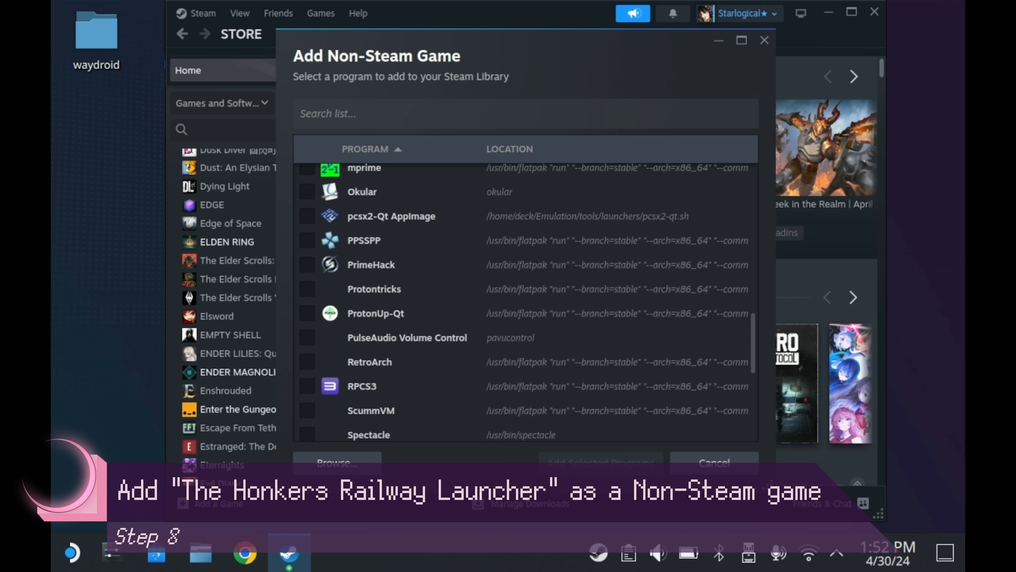
scroll(down, 3)
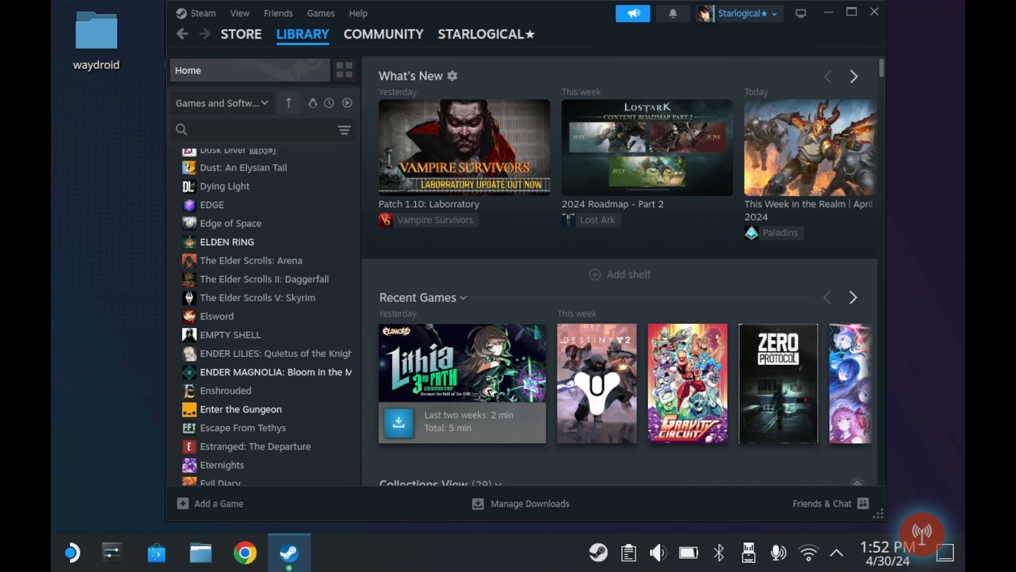
text(G)
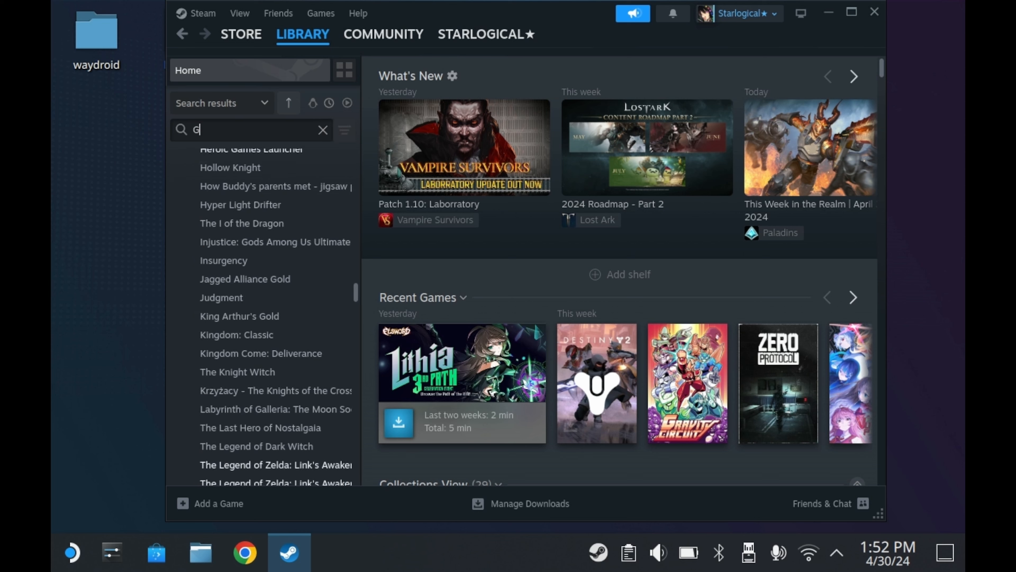
text(honker)
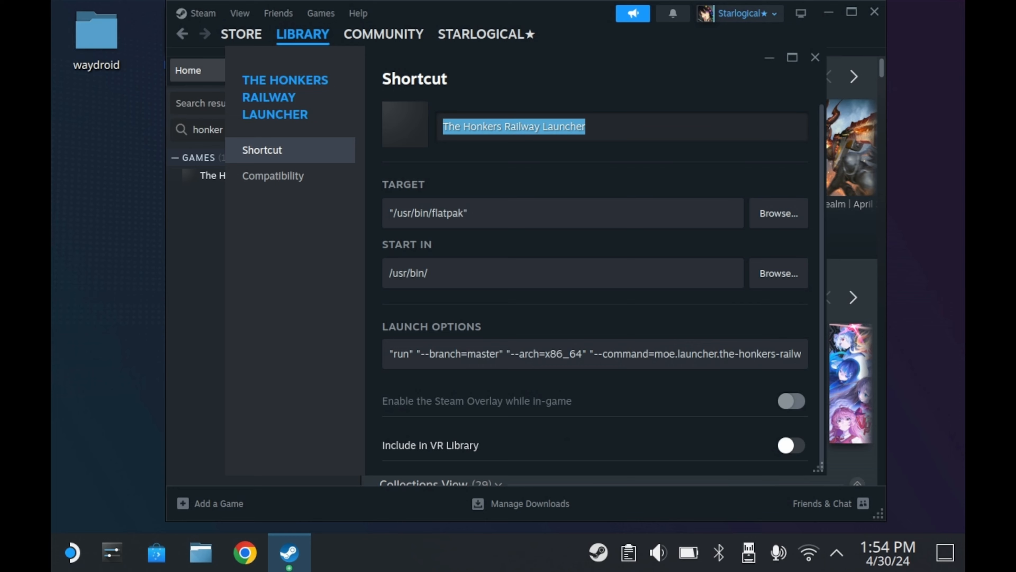
- Rename the shortcut to 'Honkai Star Rail' in its properties
text(Honkai Star)
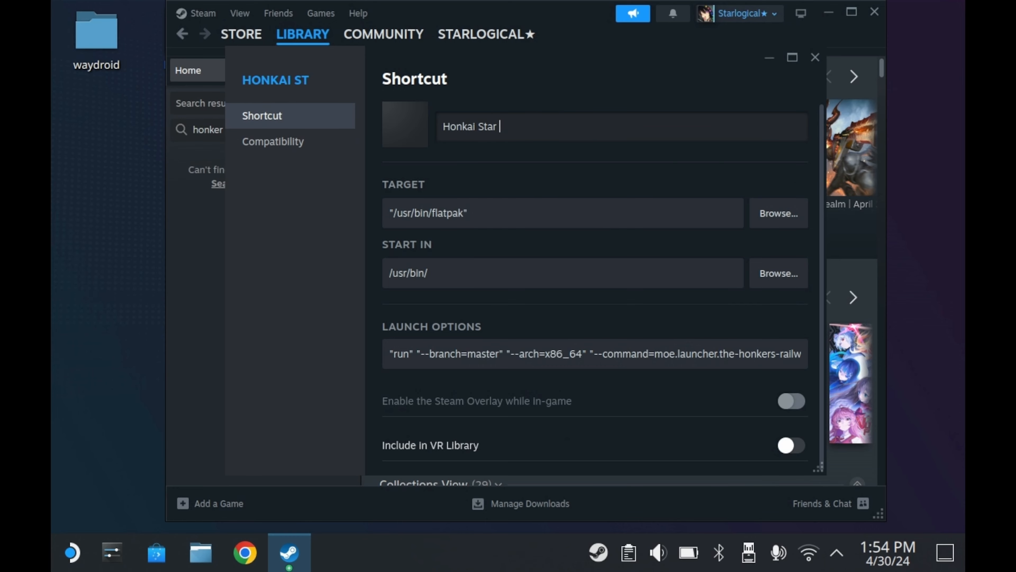
text(Rail)
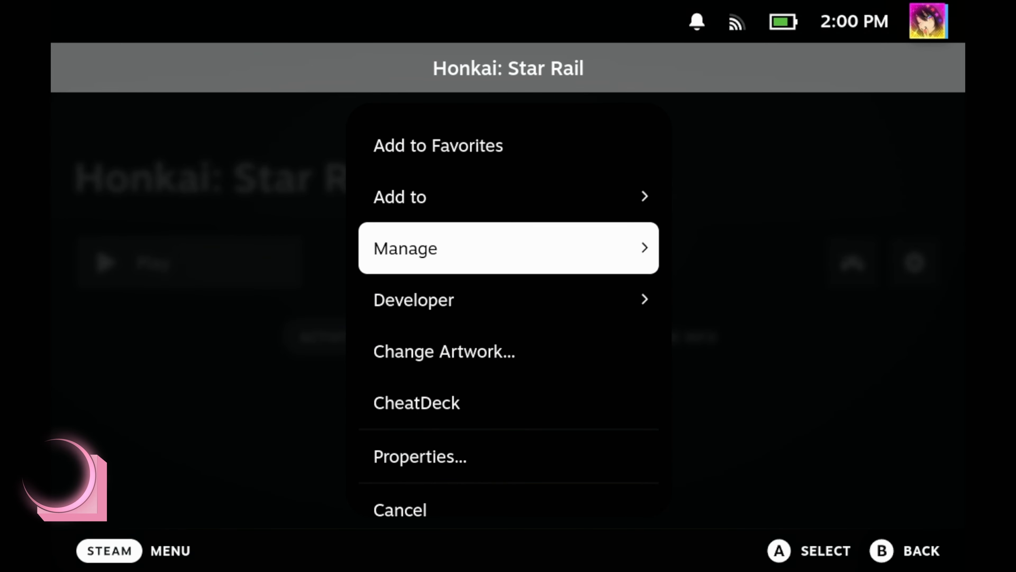
- Choose custom capsule and hero artwork for Honkai: Star Rail, then play it from its library page
click(444, 350)
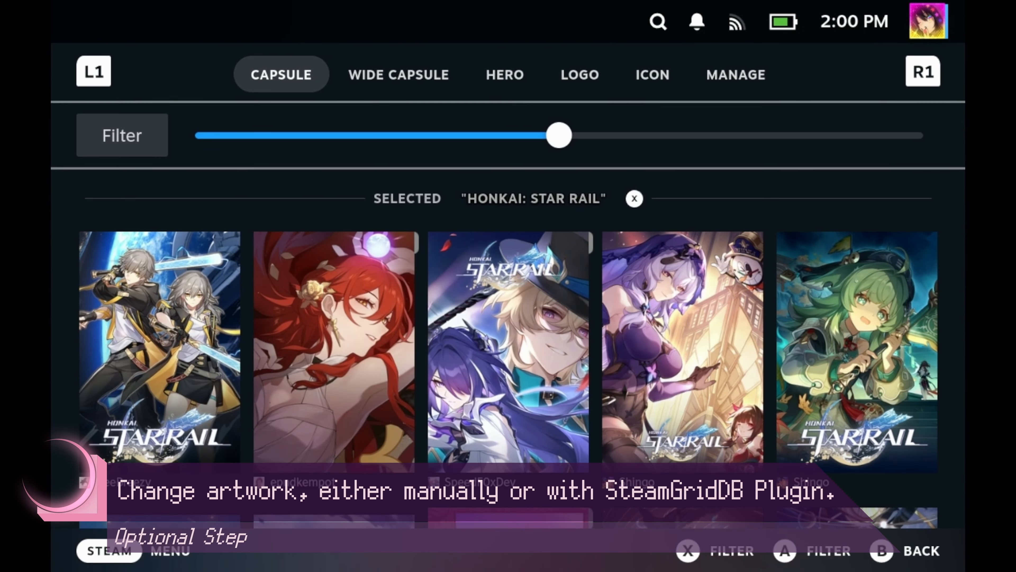
scroll(down, 3)
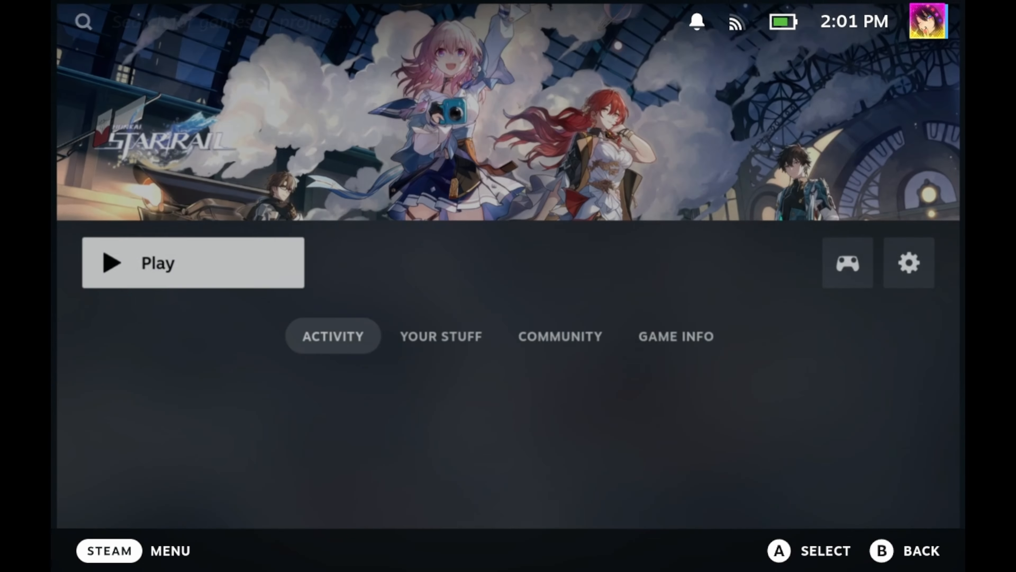
click(192, 263)
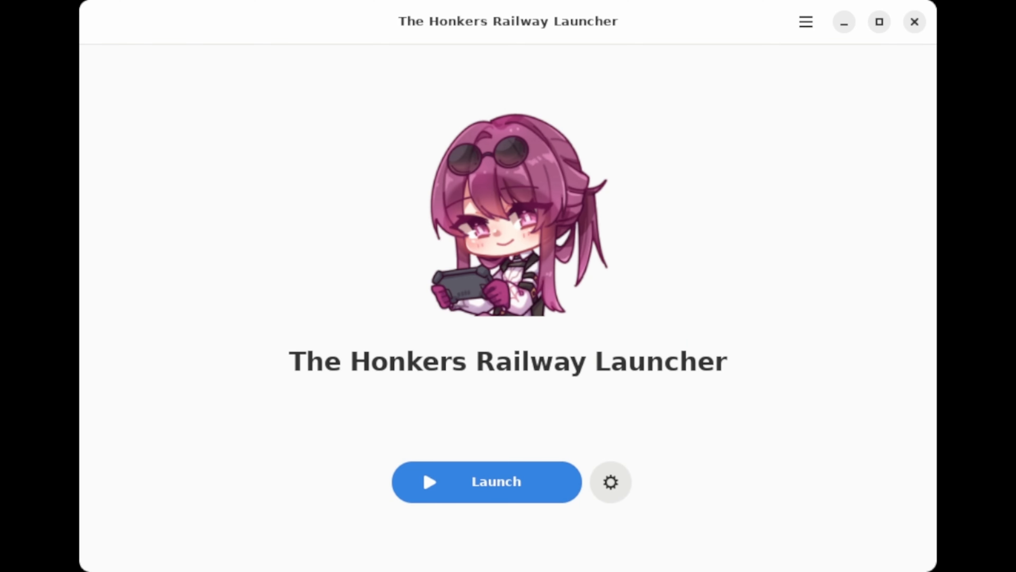
- Launch Honkai: Star Rail from the launcher inside Game Mode
click(485, 482)
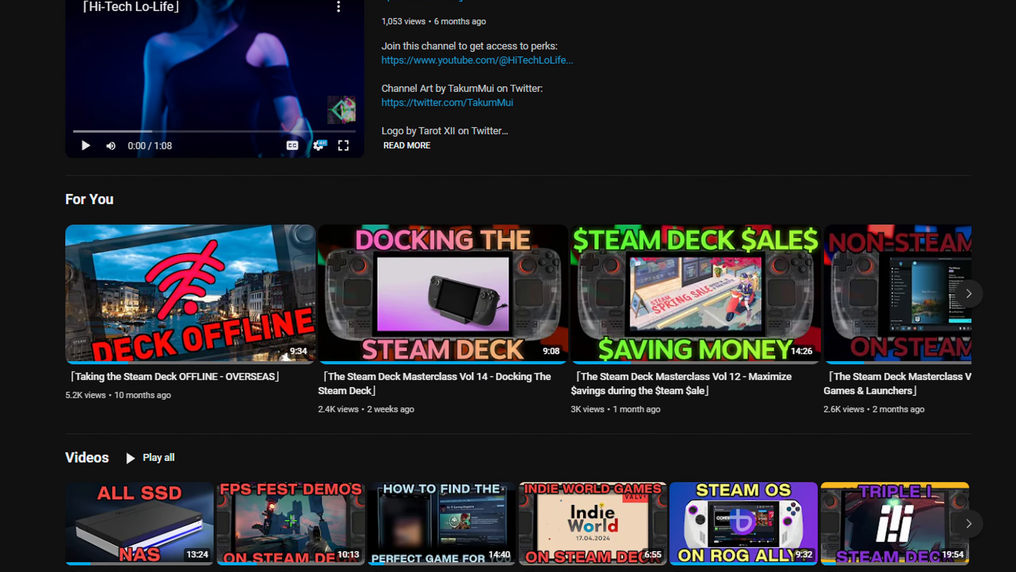
- Scroll through the channel's Videos, Playlists and Reviews down to the Patreon membership tiers
scroll(down, 3)
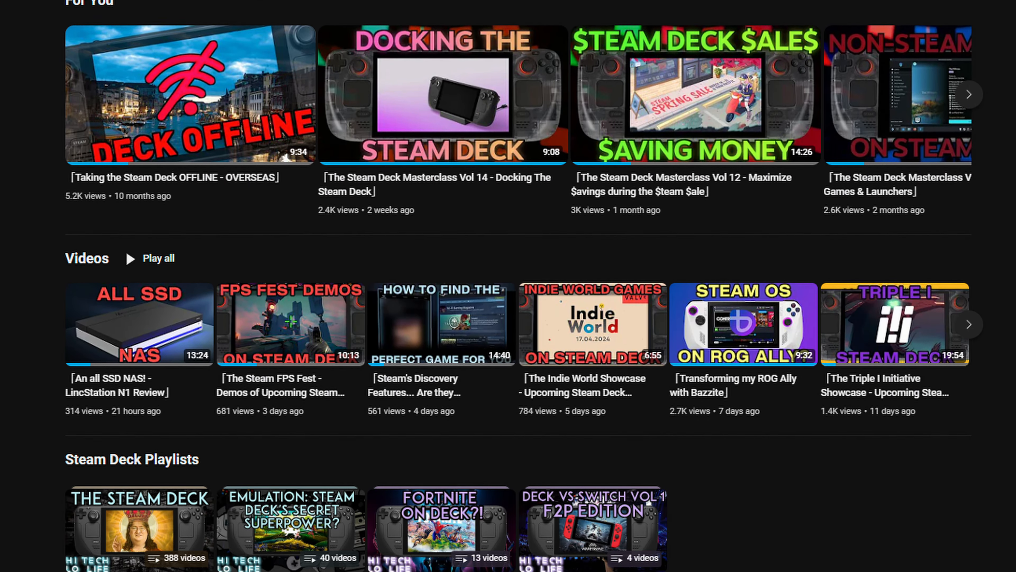
scroll(down, 3)
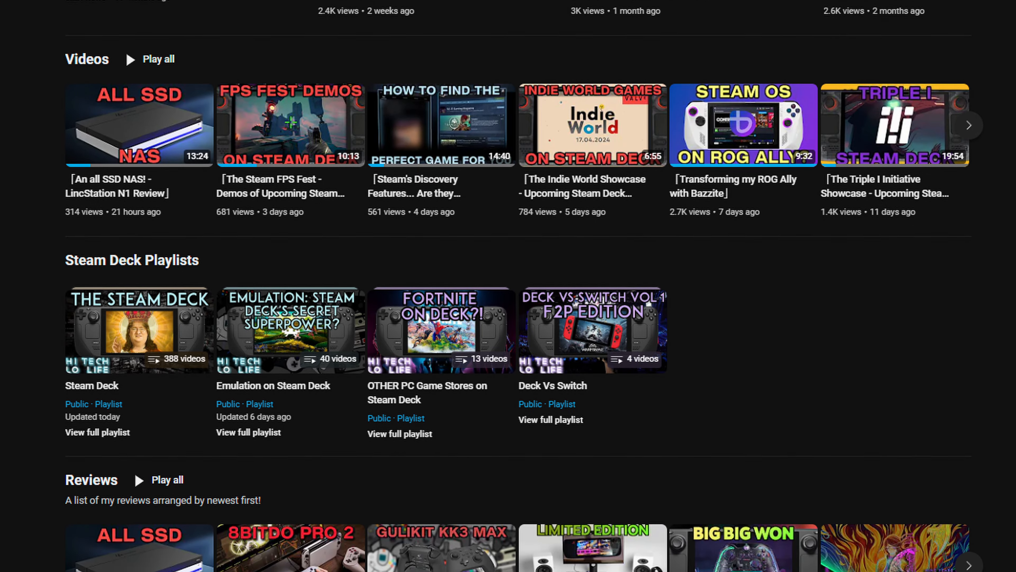
scroll(down, 3)
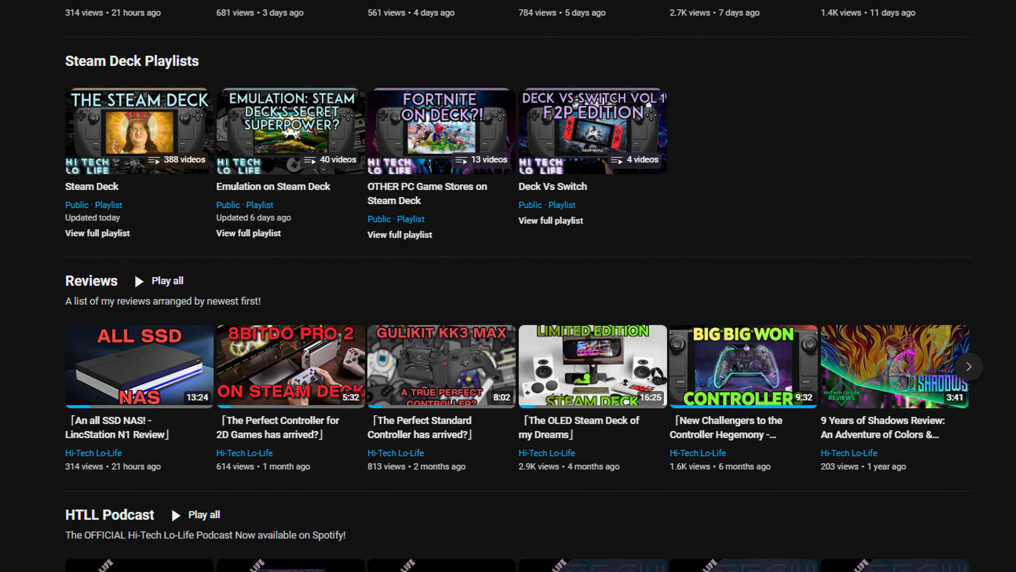
scroll(down, 3)
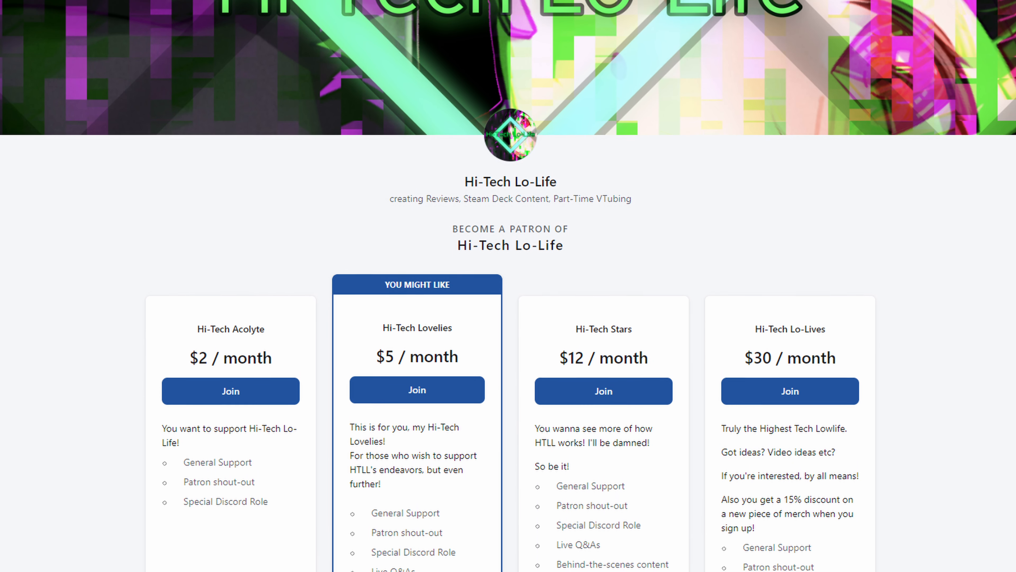
scroll(down, 3)
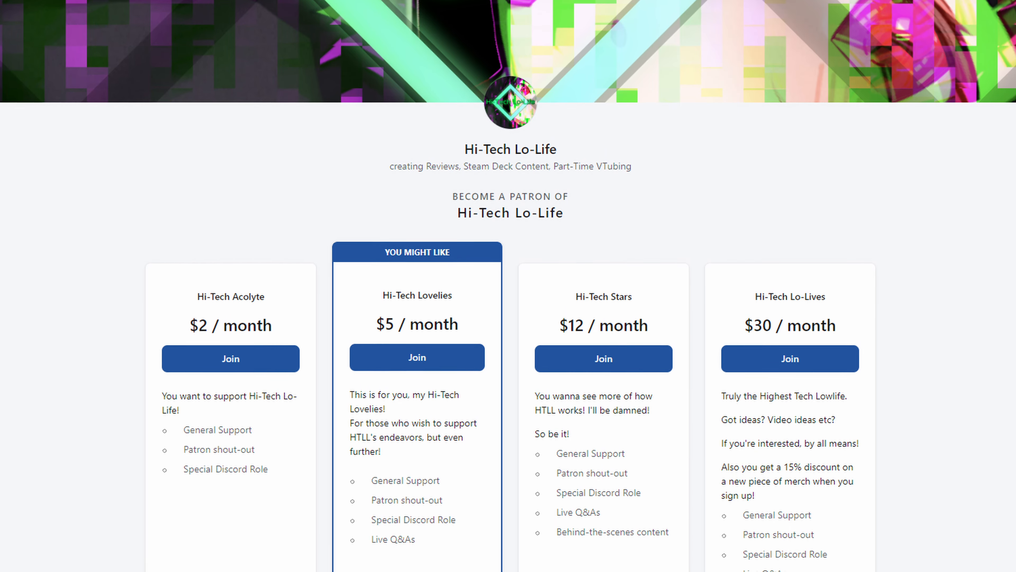